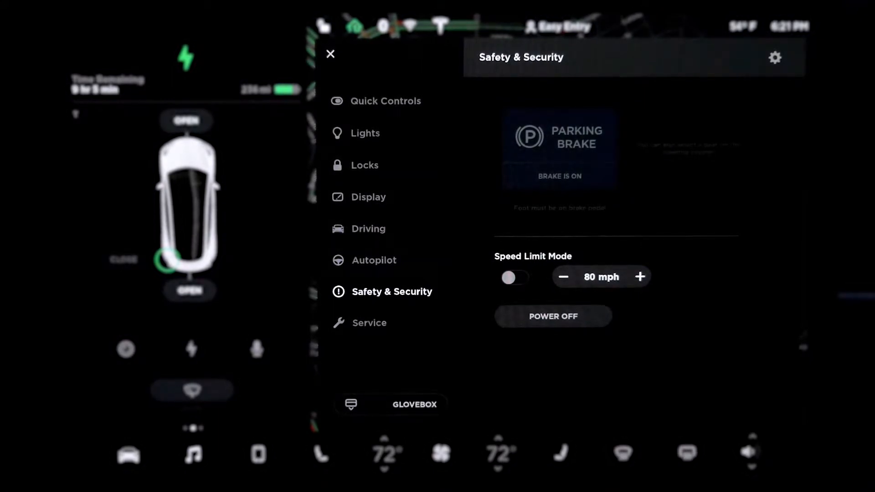
Leave Safety & Security and open the Service settings page in Controls
left_click(553, 316)
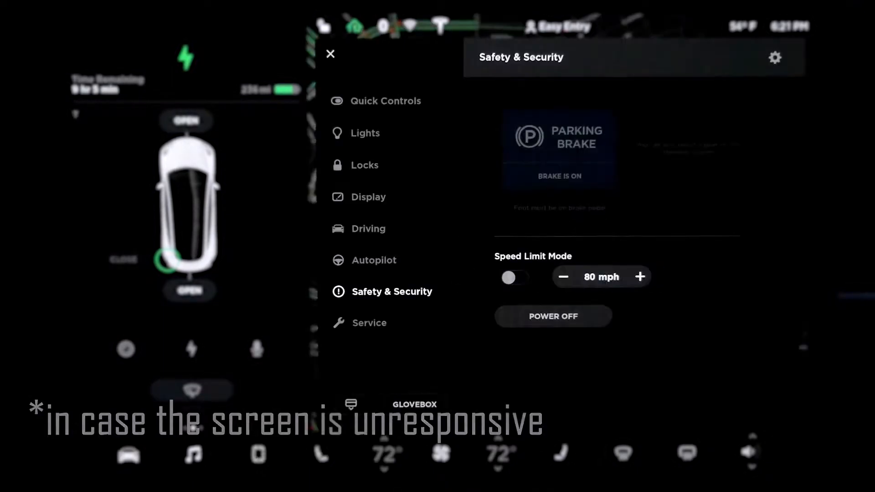
left_click(369, 323)
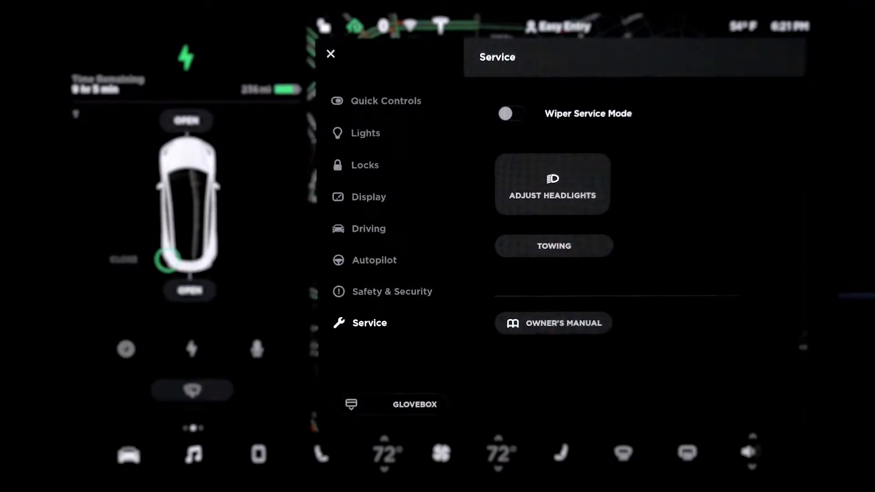
Start Adjust Headlights, cancel the leveling, then open the Owner's Manual from Service
left_click(553, 184)
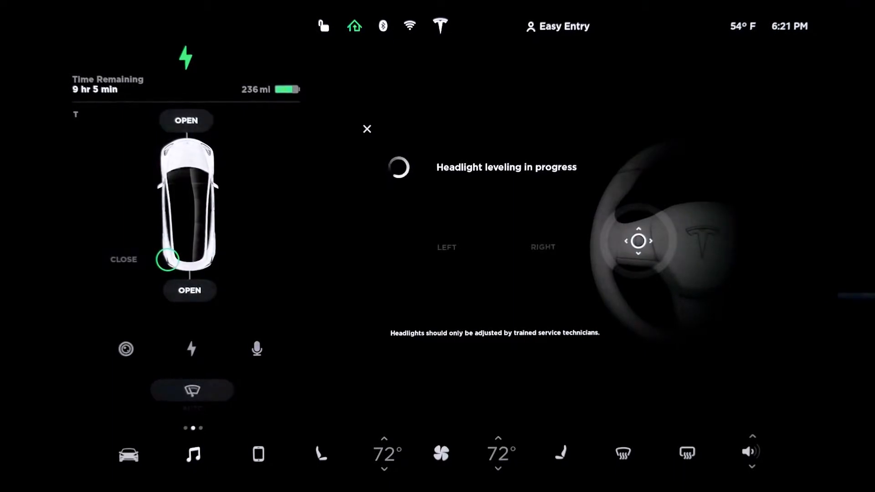
left_click(447, 247)
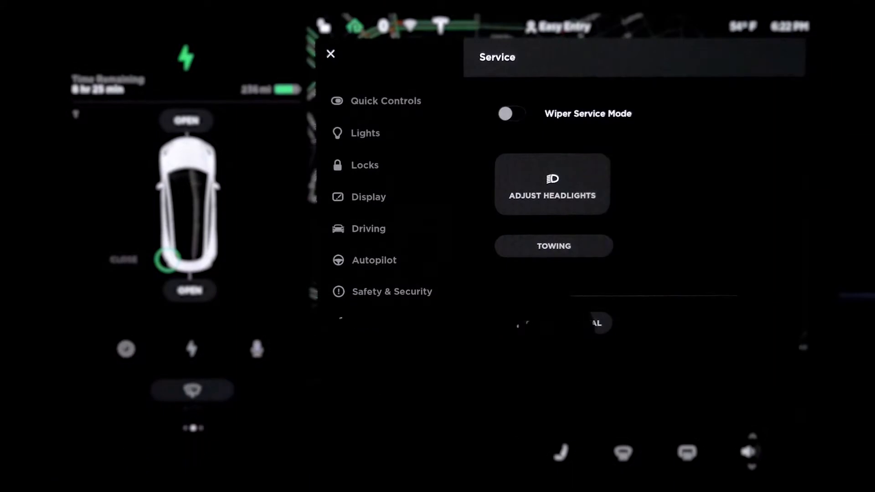
left_click(369, 323)
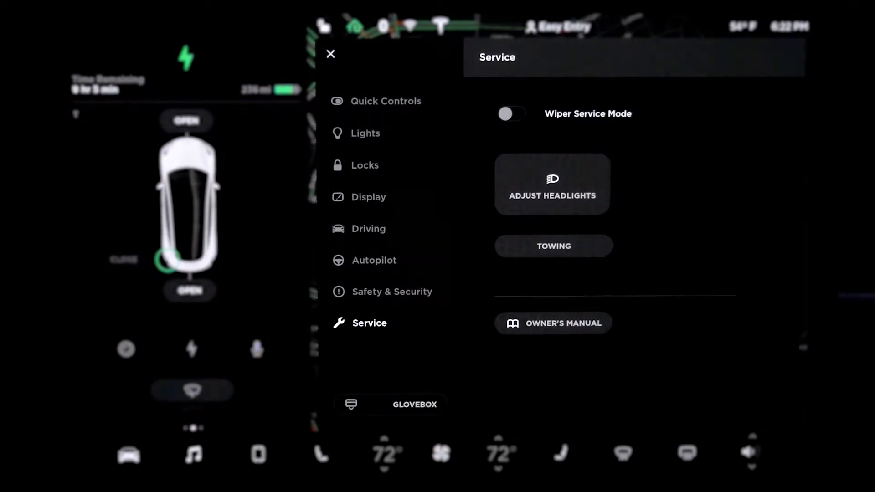
left_click(554, 323)
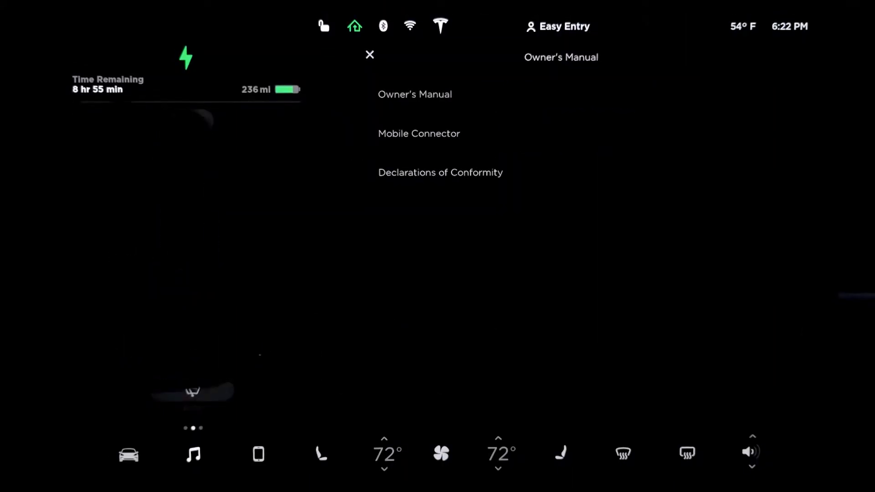
List the Owner's Manual chapters, then close the manual back to Service
left_click(414, 94)
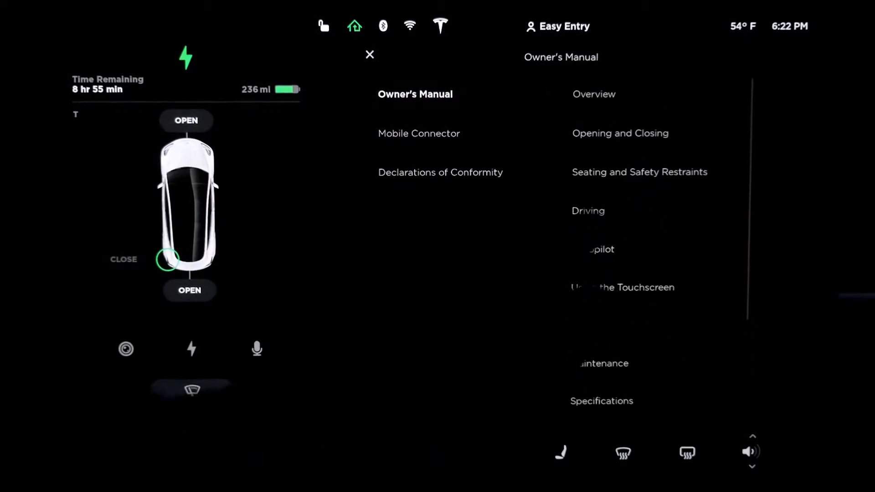
left_click(620, 134)
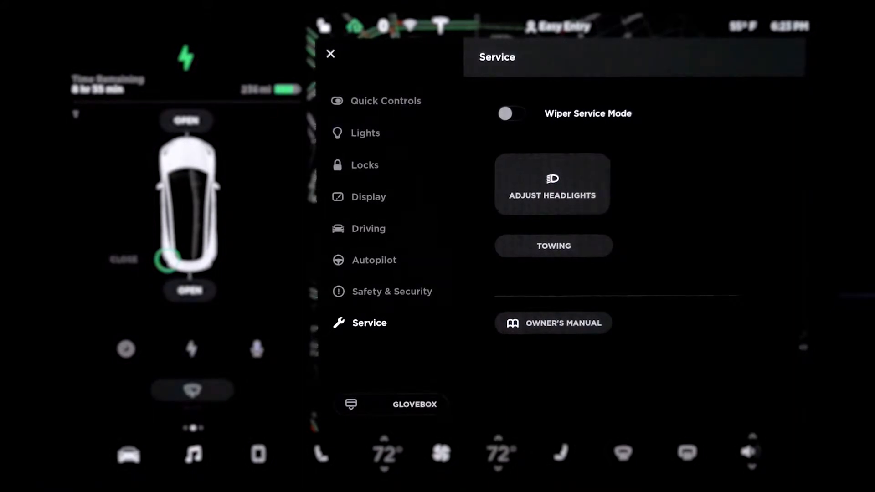
Close Controls, open the Media Player on Phone audio and list the audio sources
left_click(330, 54)
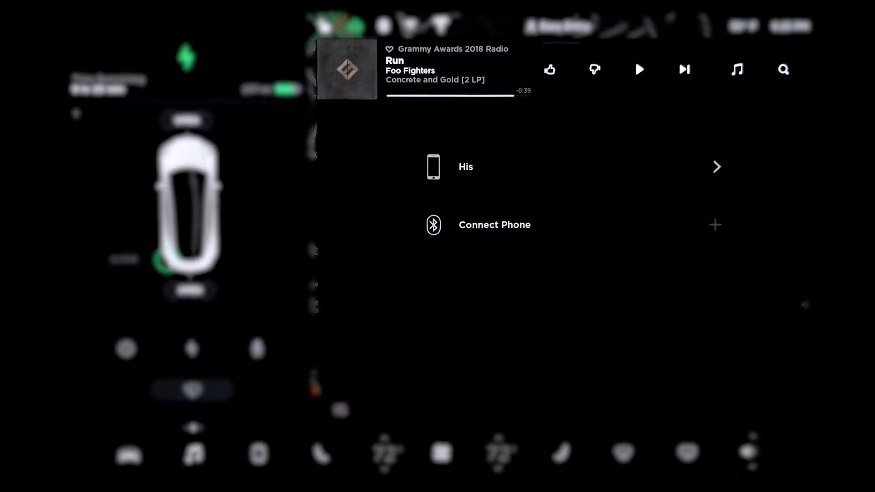
left_click(737, 69)
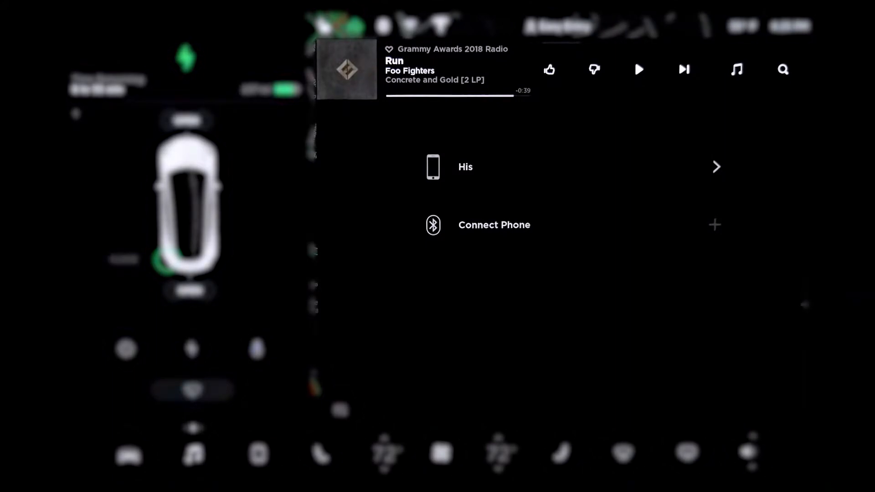
left_click(736, 70)
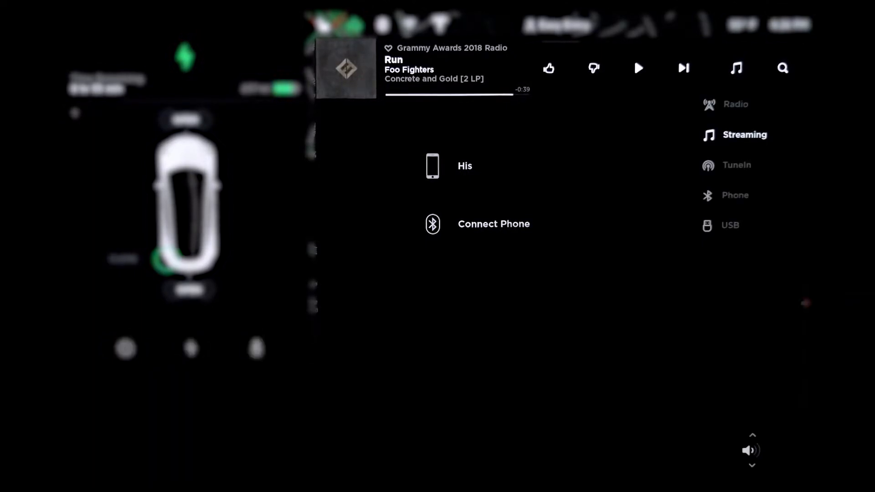
Switch to TuneIn, browse the Music genres and open one genre's station grid
left_click(736, 165)
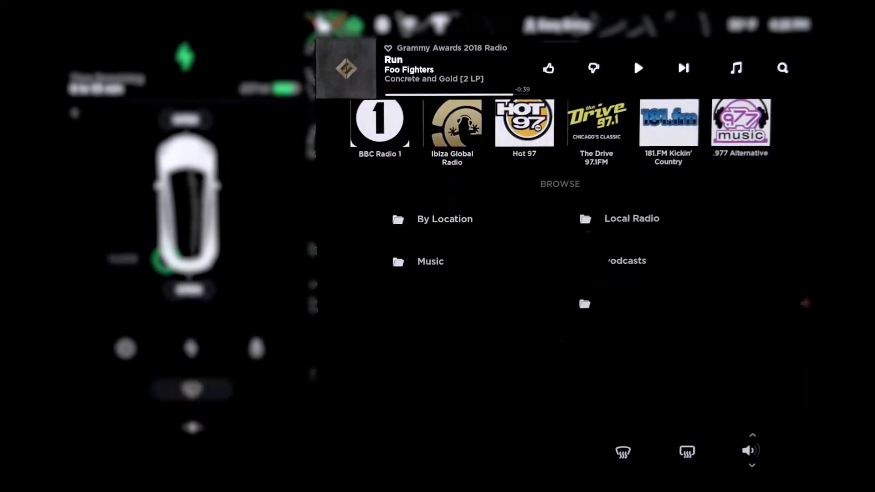
left_click(431, 261)
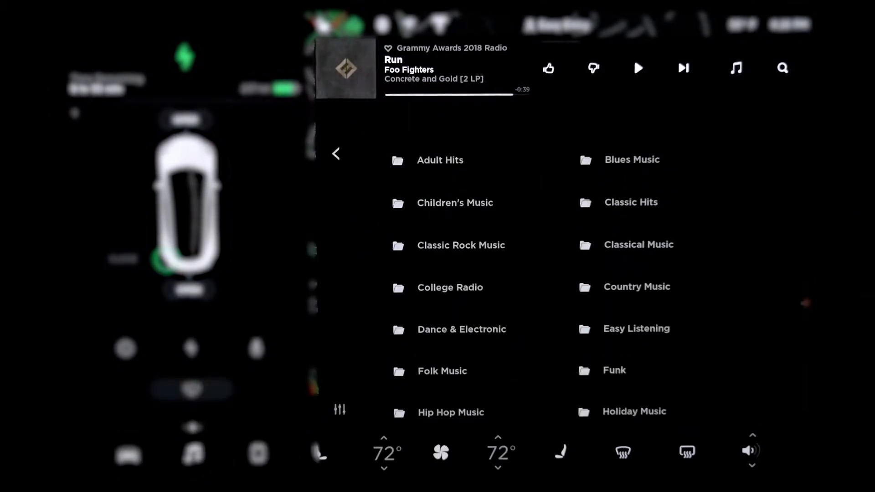
scroll("down", 3)
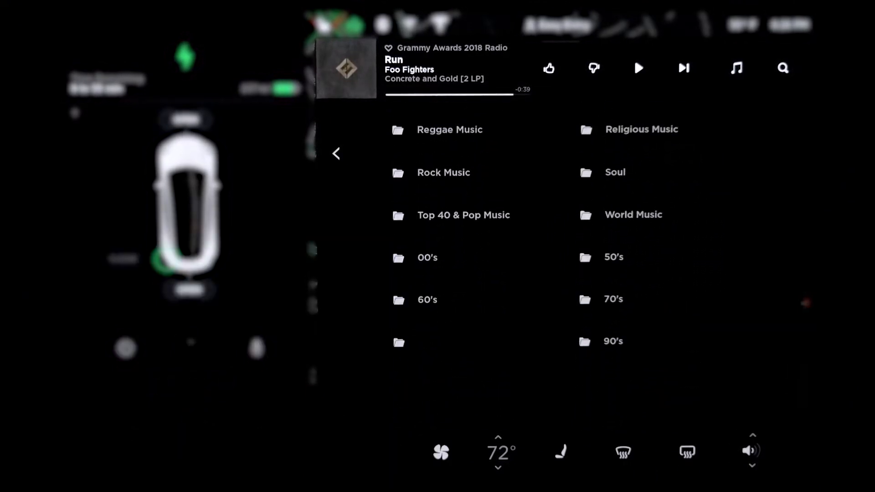
scroll("up", 3)
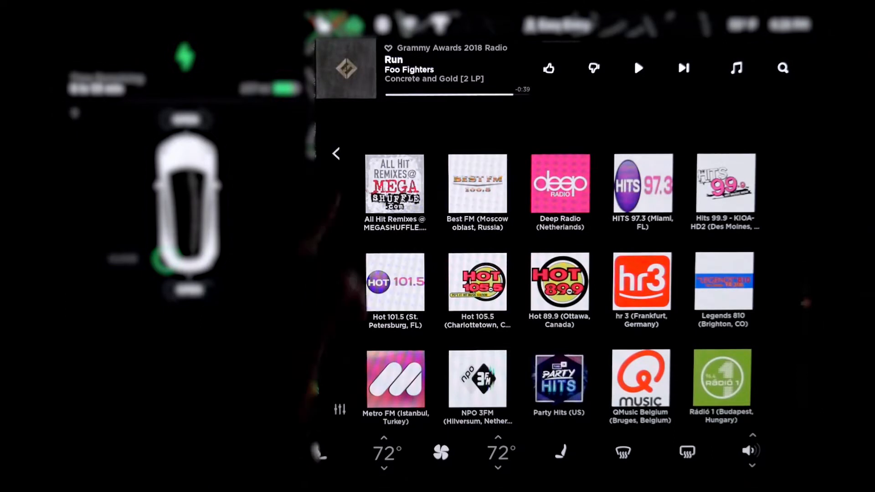
left_click(337, 153)
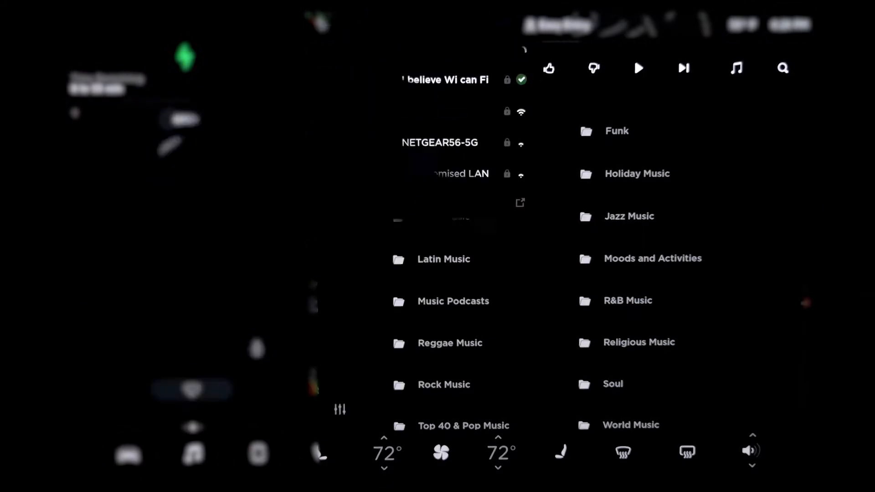
left_click(446, 174)
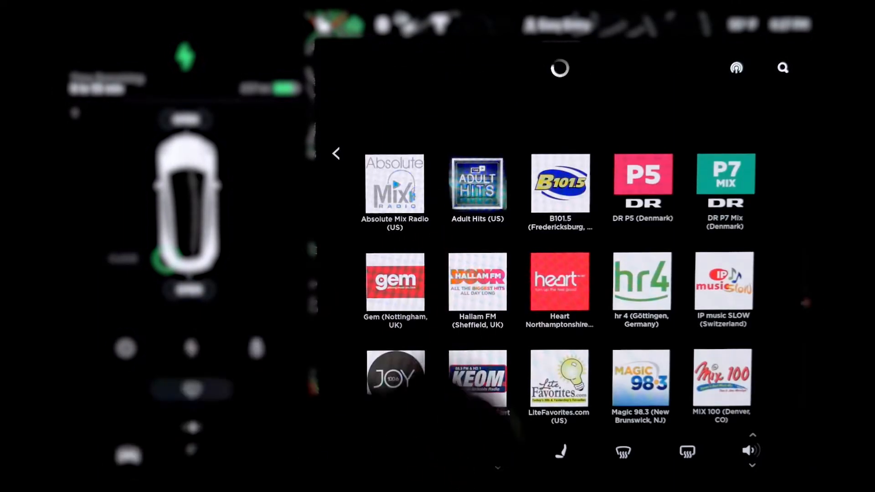
Play Absolute Mix Radio, then Streaming's Today's Hits, then switch source to FM Radio
left_click(395, 184)
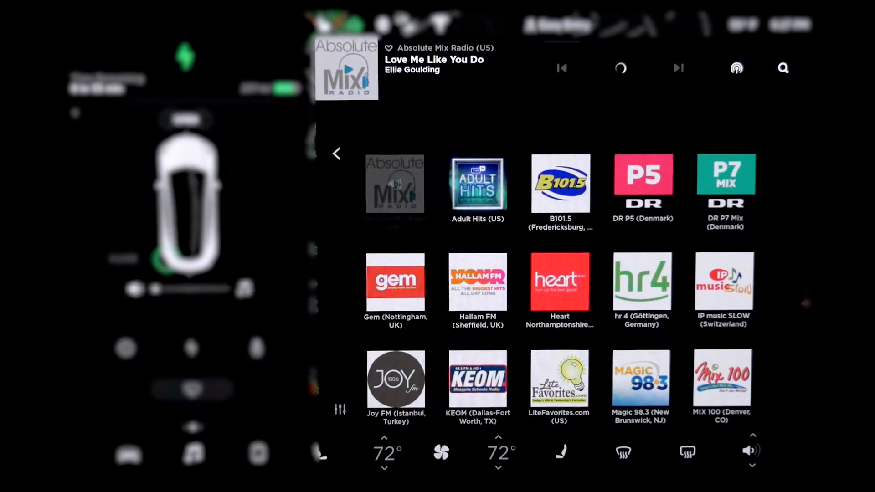
left_click(620, 67)
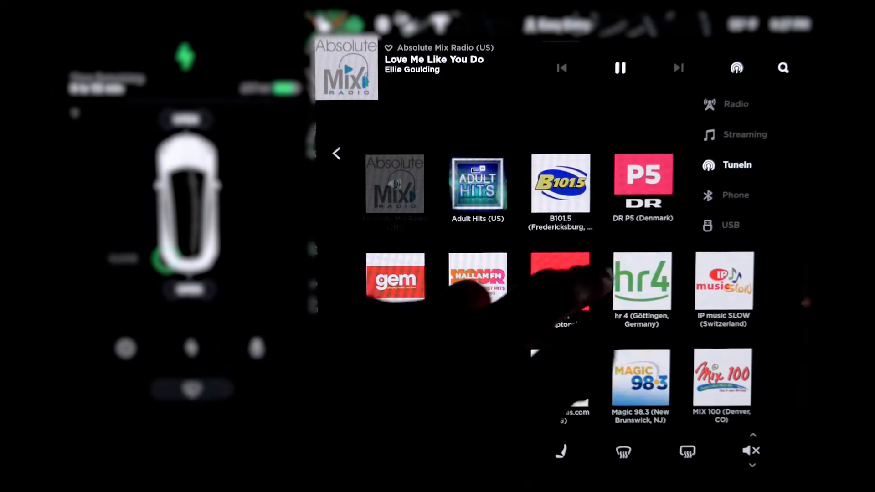
left_click(745, 135)
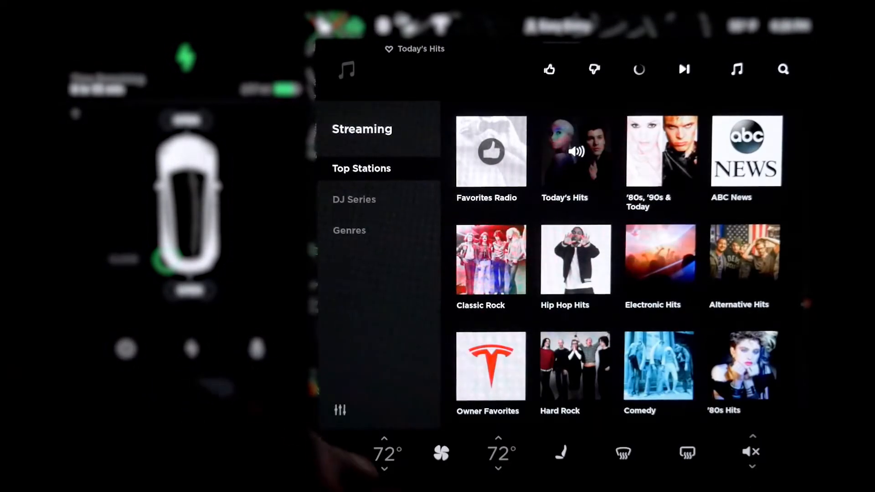
left_click(575, 151)
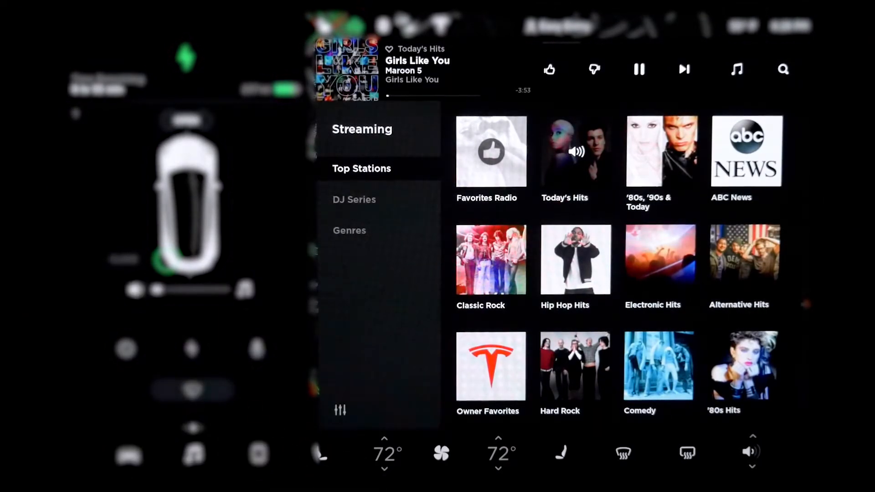
left_click(638, 68)
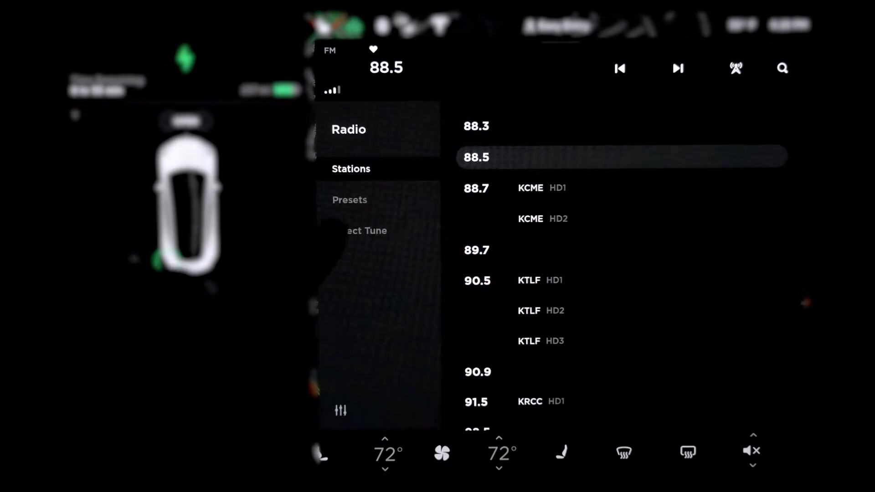
Direct-tune FM to 98.9, then 96.1 The Beat, and switch to Streaming genres
left_click(349, 200)
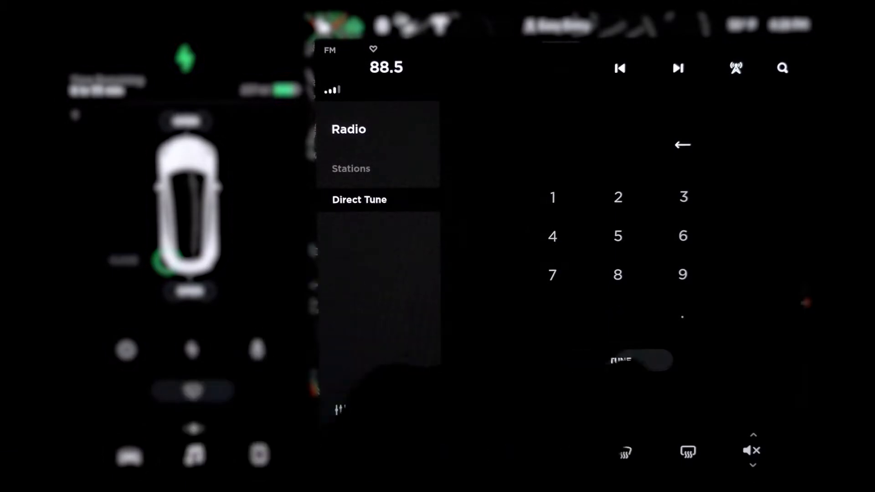
left_click(682, 275)
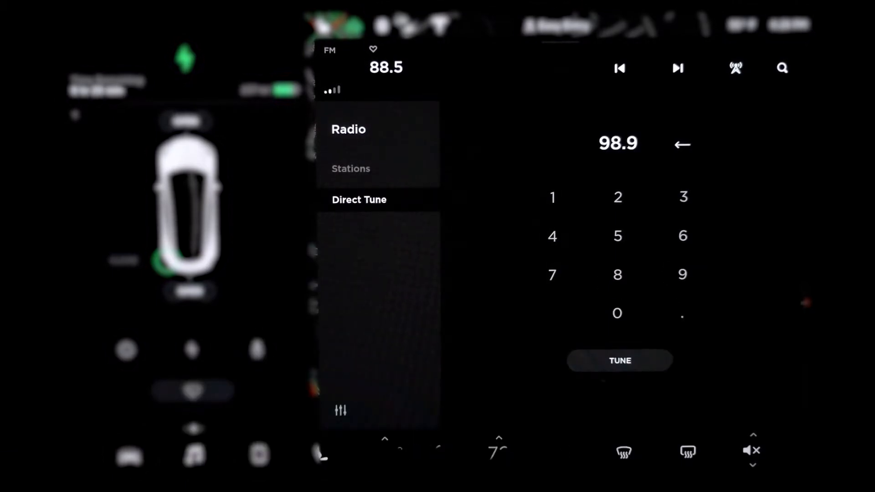
left_click(620, 361)
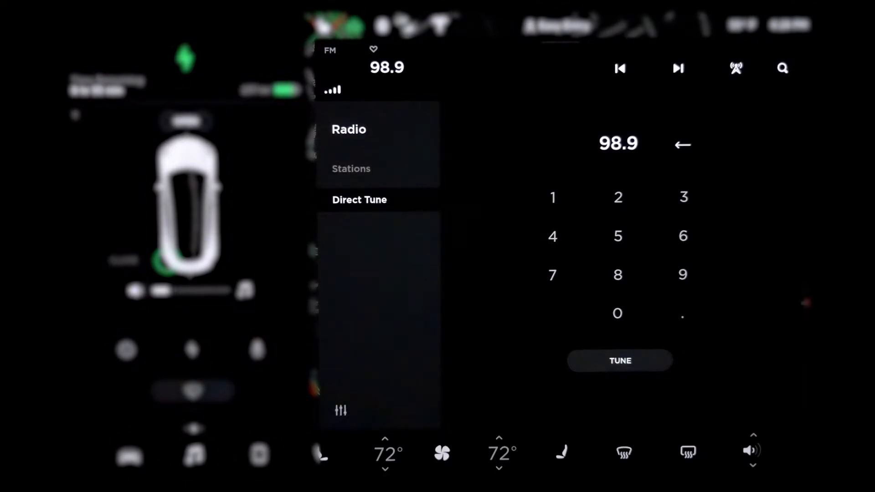
left_click(553, 201)
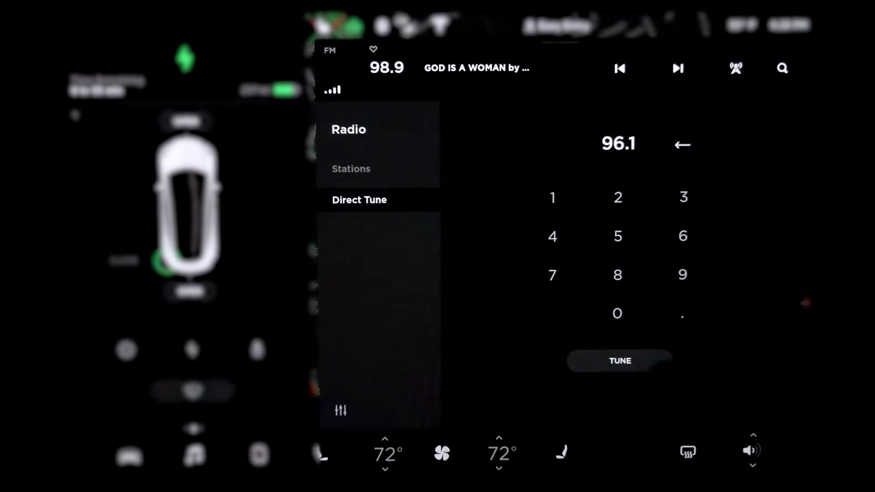
left_click(619, 361)
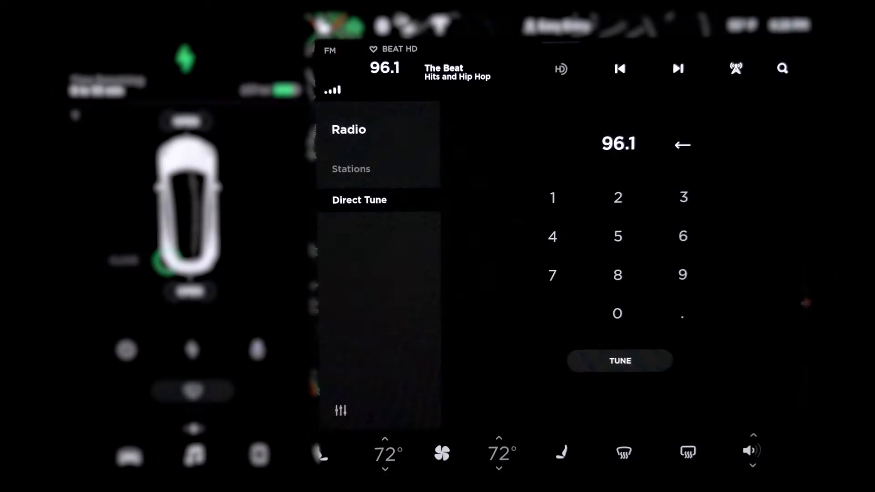
left_click(620, 361)
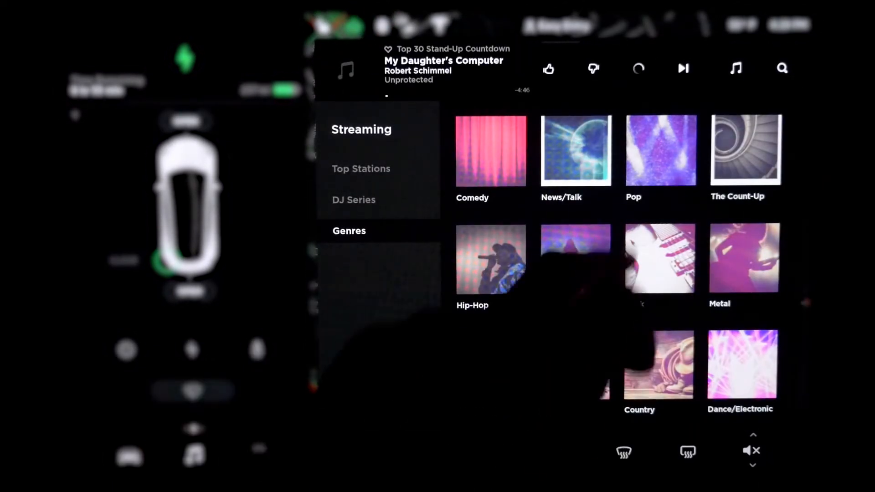
left_click(638, 69)
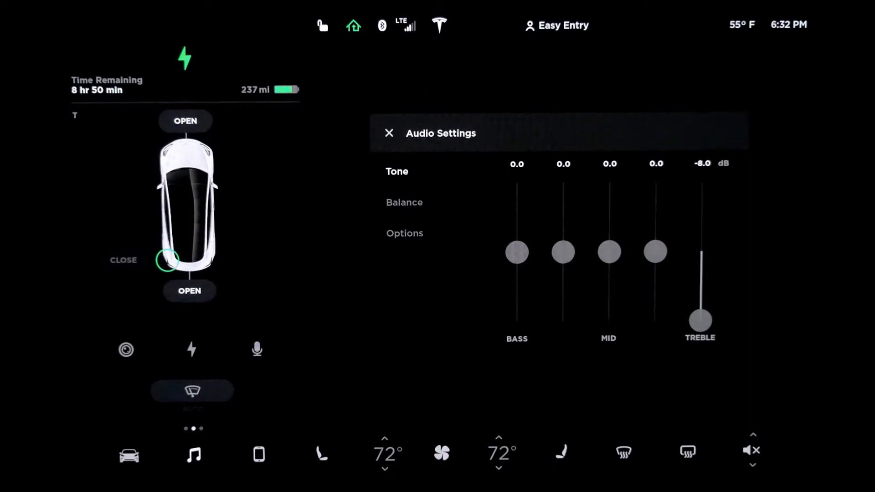
Show the speaker Balance view in Audio Settings after the Tone sliders
left_click(404, 203)
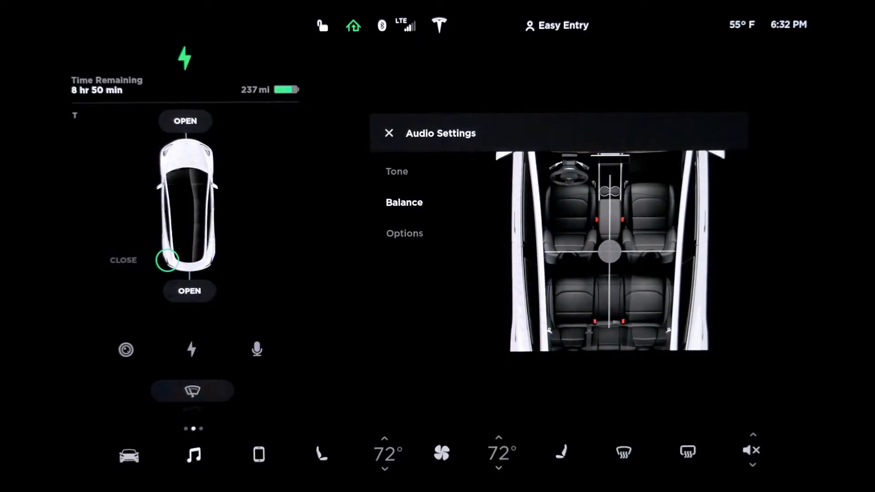
left_click(404, 232)
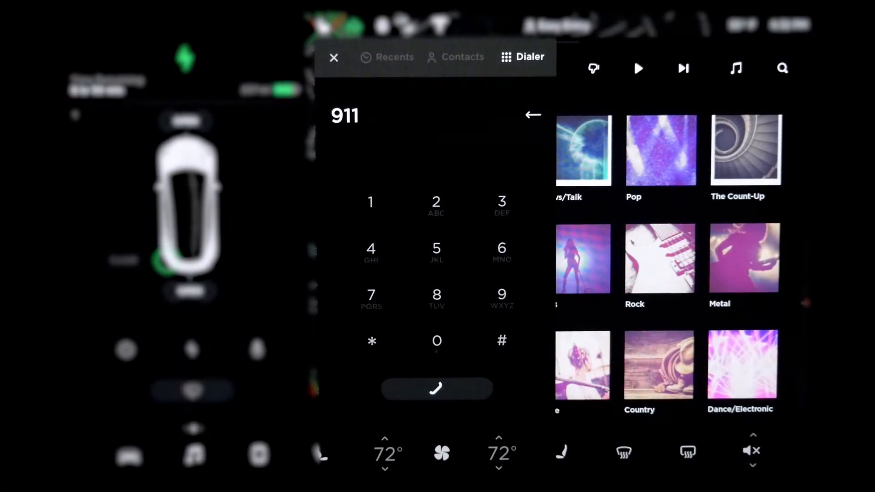
View the phone's Contacts list, then switch to the Recents call log
left_click(454, 55)
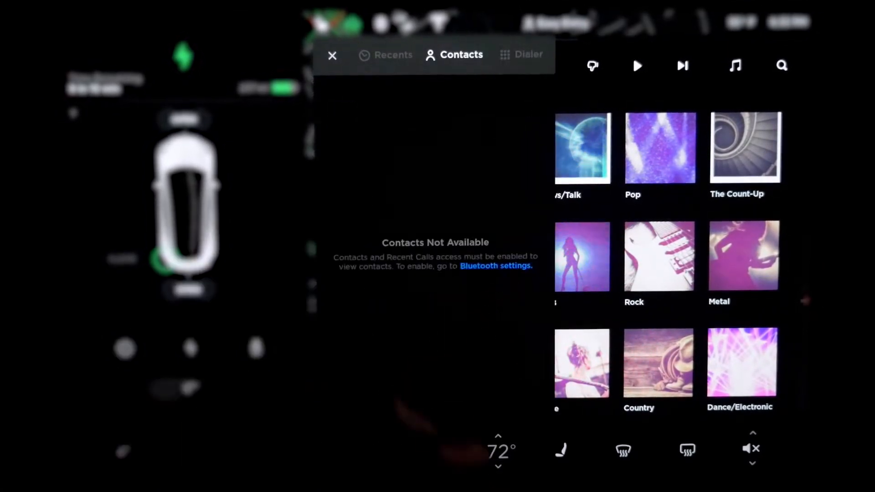
left_click(496, 265)
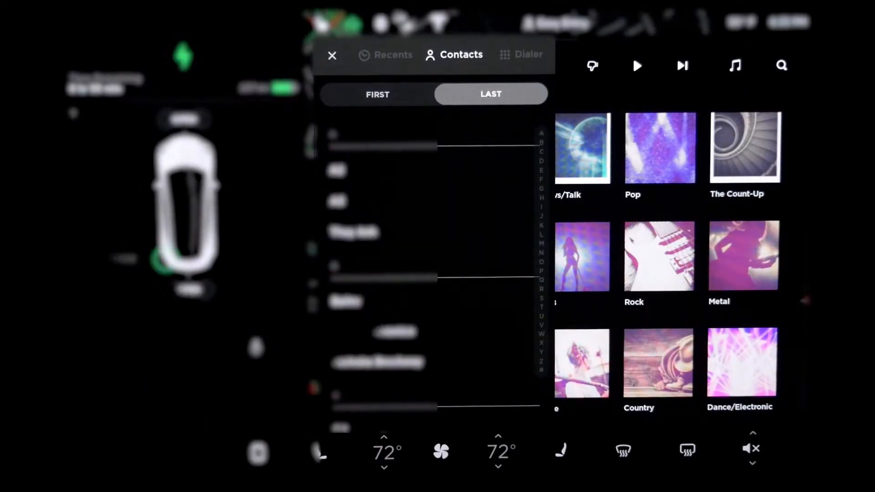
left_click(385, 55)
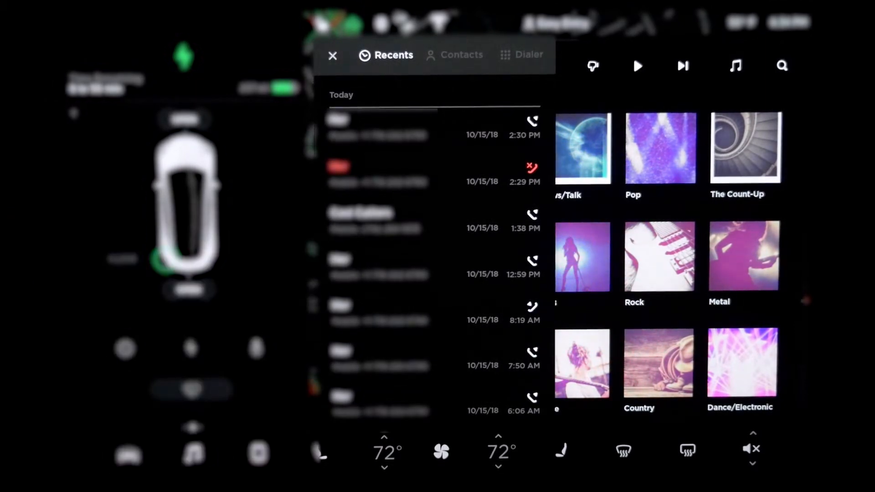
left_click(332, 56)
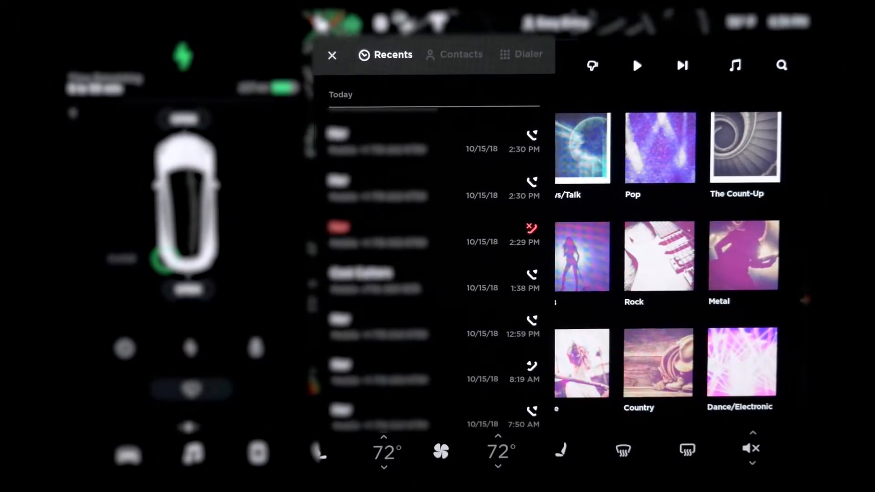
Lower cabin temperature from 72° to 65° and open the full Climate panel
left_click(441, 452)
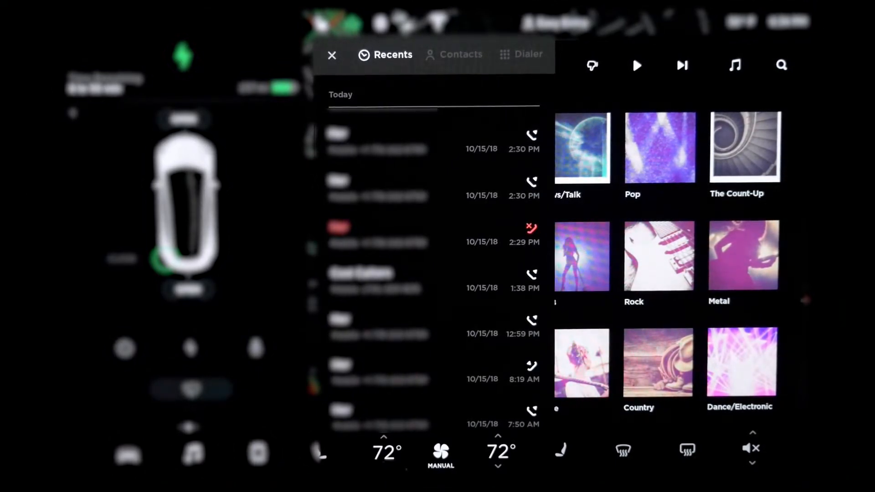
left_click(498, 435)
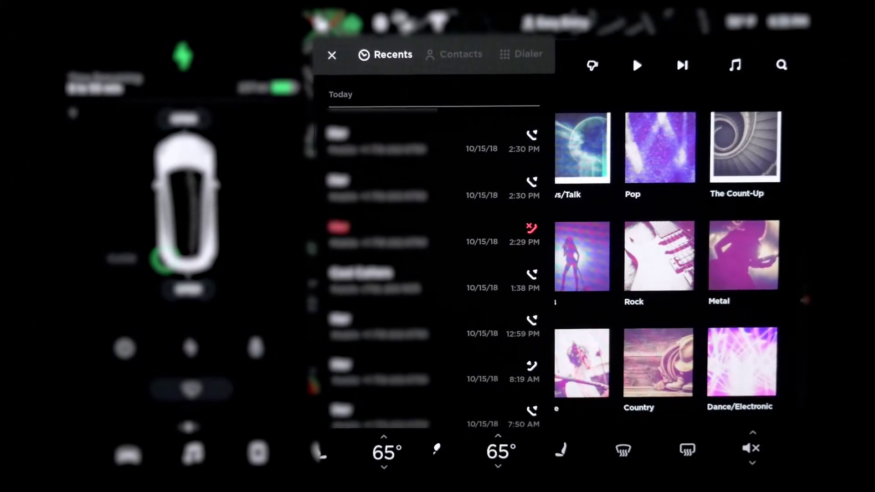
left_click(441, 450)
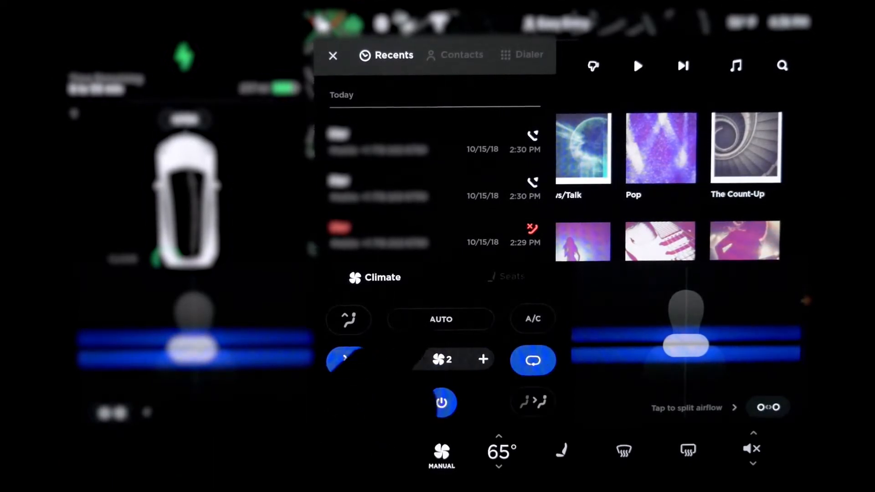
Try A/C and fan speeds 1 and 2, then restore Auto climate at 65° and close the panel
left_click(440, 320)
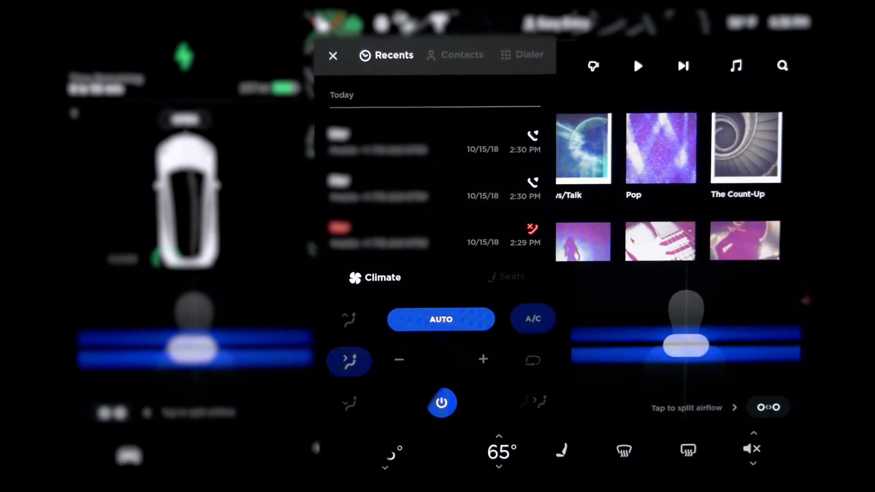
left_click(531, 318)
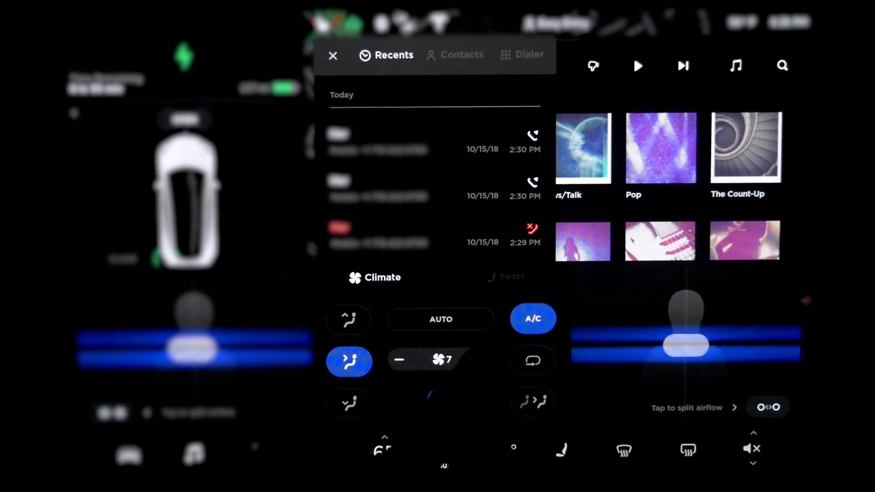
left_click(483, 360)
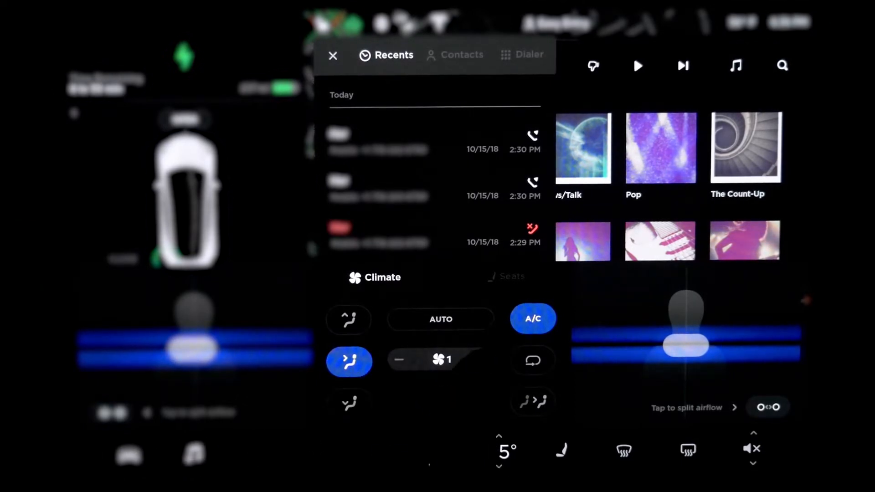
left_click(483, 360)
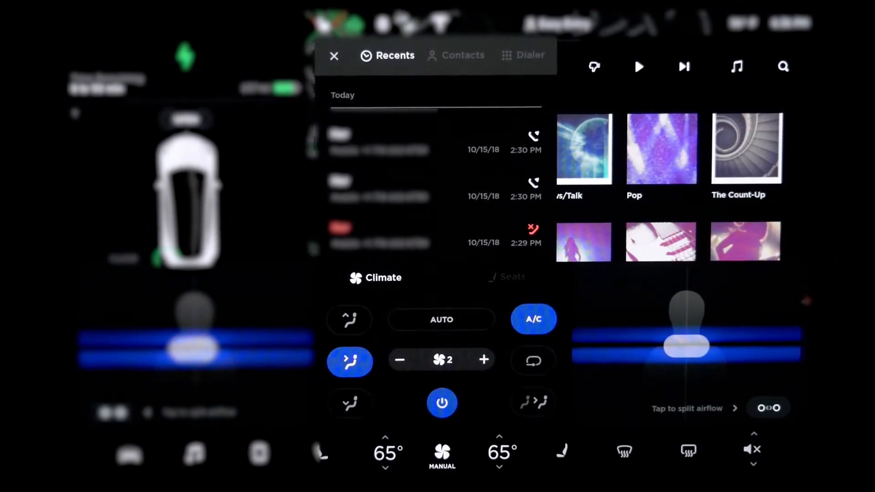
left_click(350, 319)
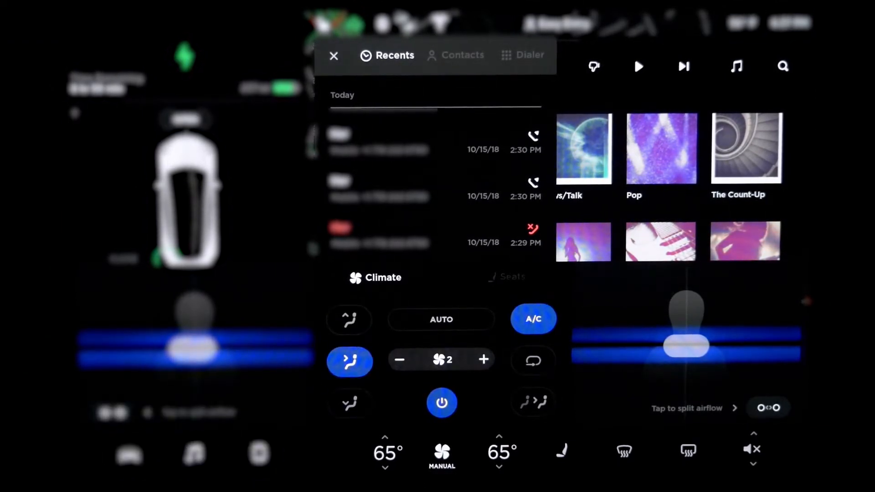
left_click(533, 402)
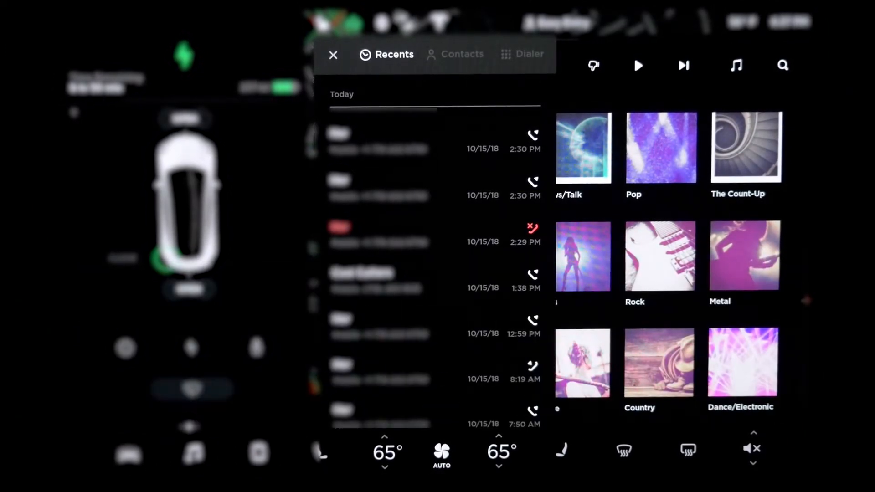
Unmute the audio and dismiss the Phone panel to return to the map
left_click(752, 449)
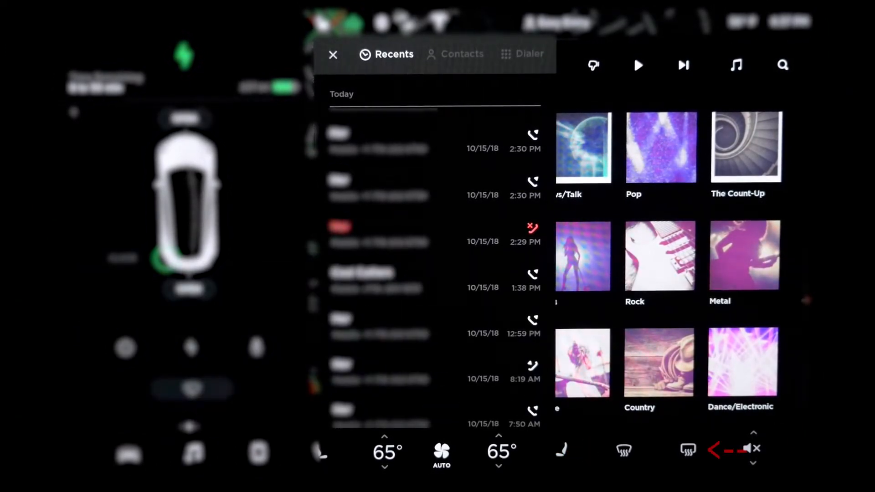
left_click(687, 450)
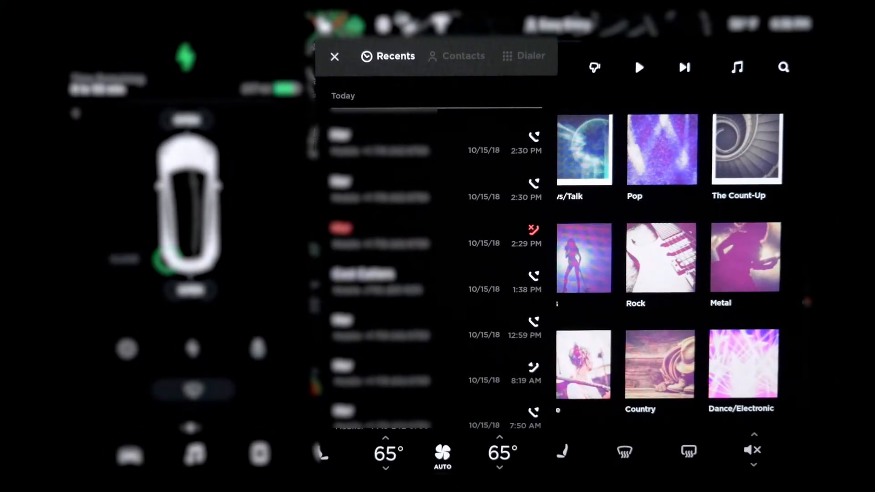
left_click(334, 56)
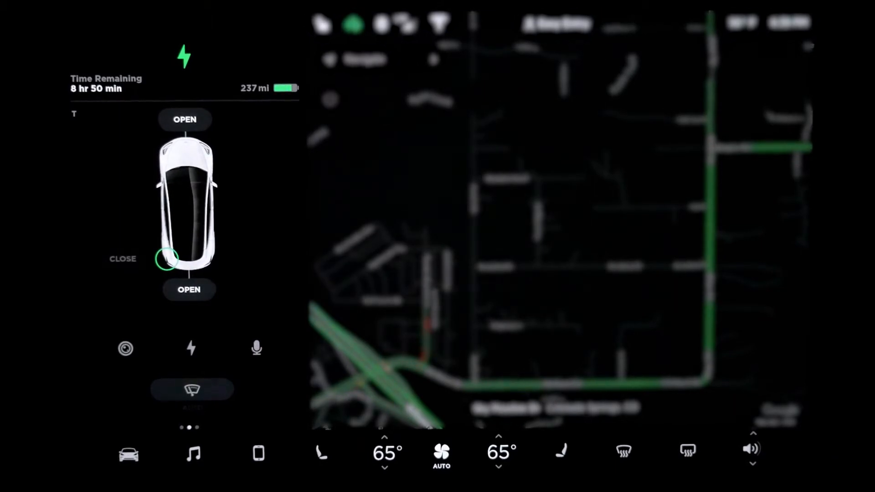
Open the rear trunk from the car graphic and show the Charging screen (12 A, 237 mi)
left_click(188, 289)
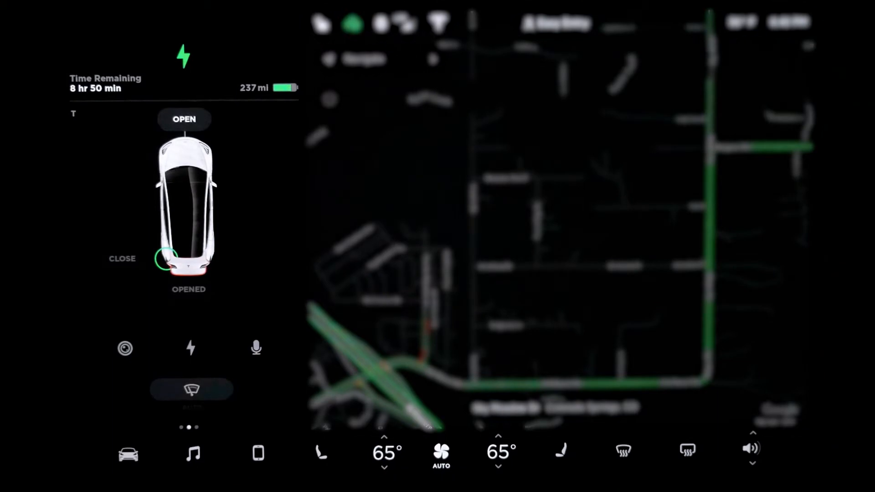
left_click(184, 119)
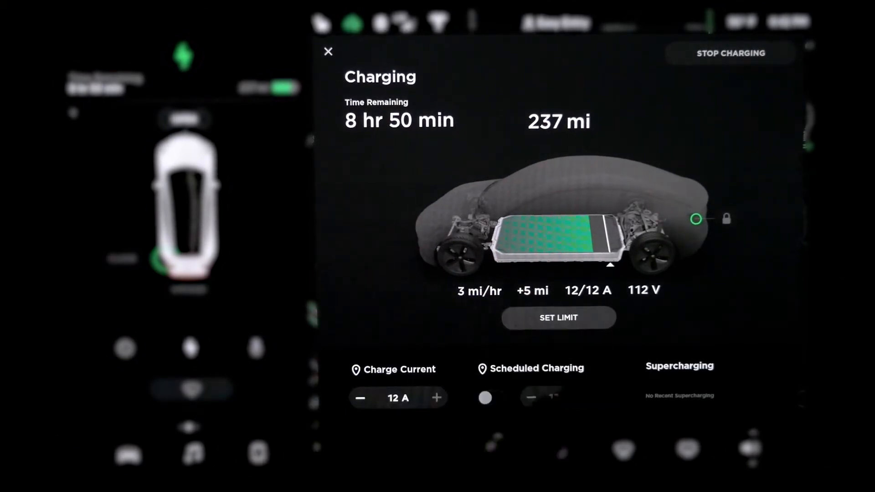
Review the Daily/Trip charge limits, close Charging, and start a voice command
left_click(558, 317)
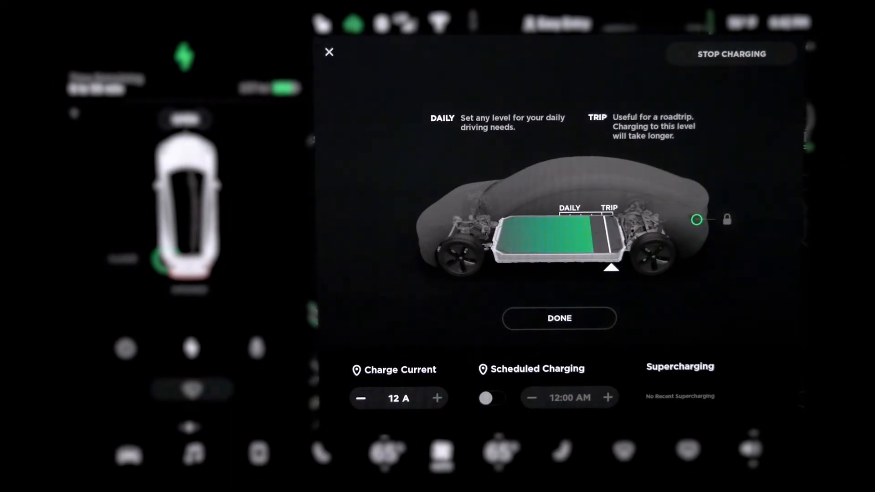
left_click(559, 319)
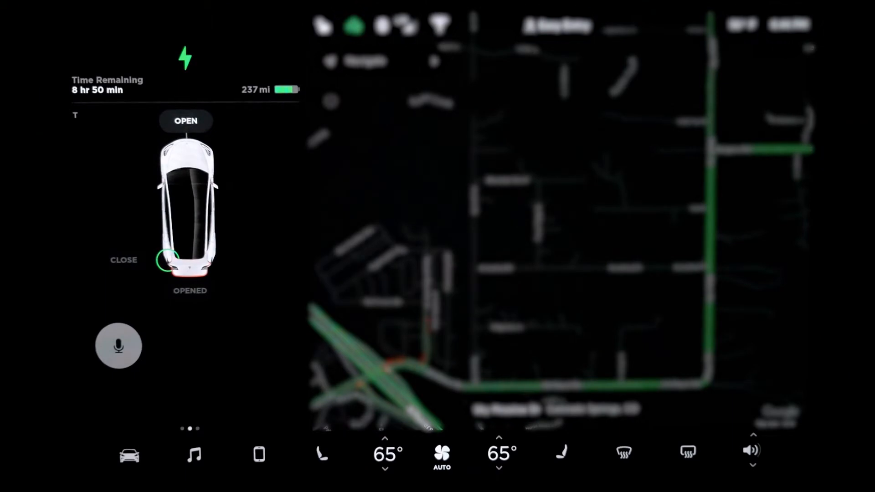
left_click(119, 347)
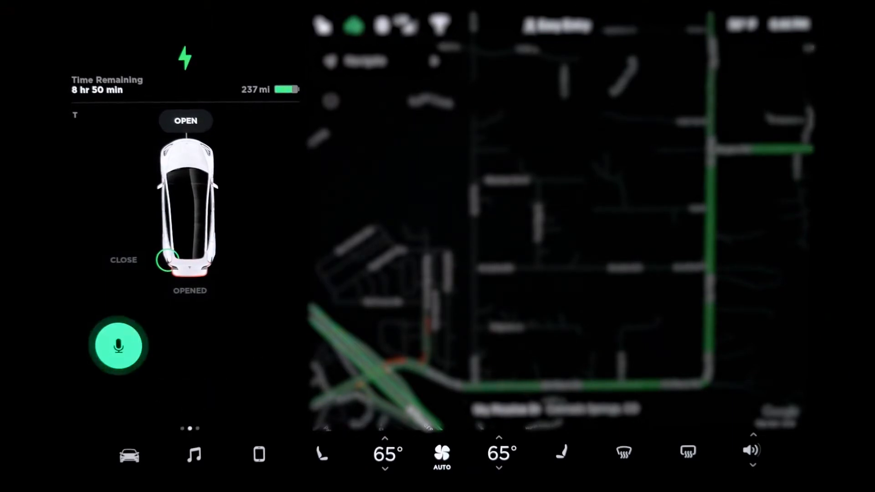
Say "Play Maroon 5" to start the artist playing, then mute the audio
left_click(119, 347)
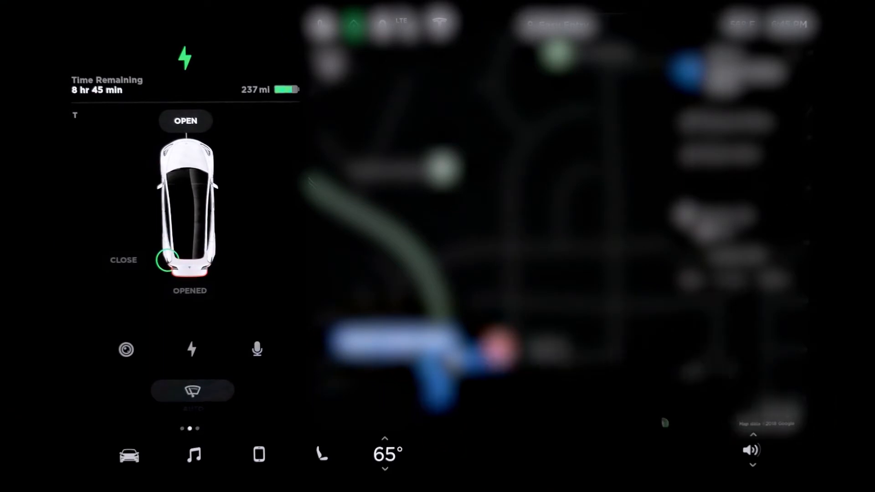
left_click(385, 452)
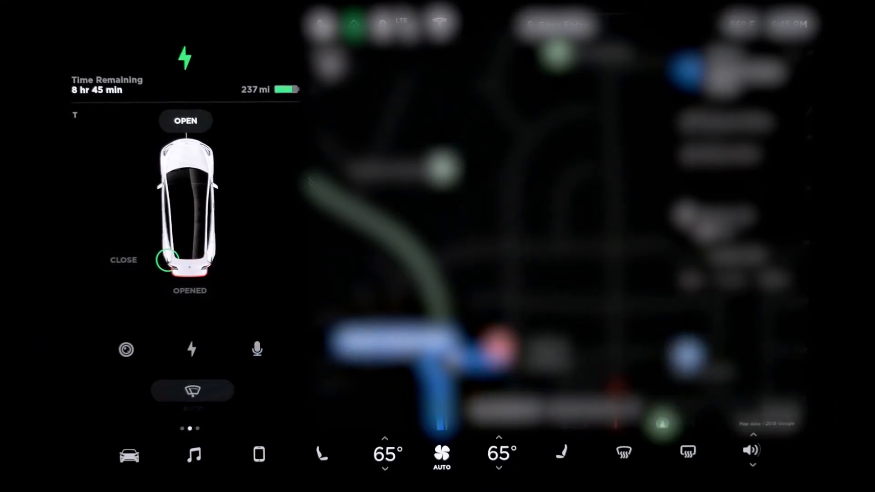
left_click(193, 452)
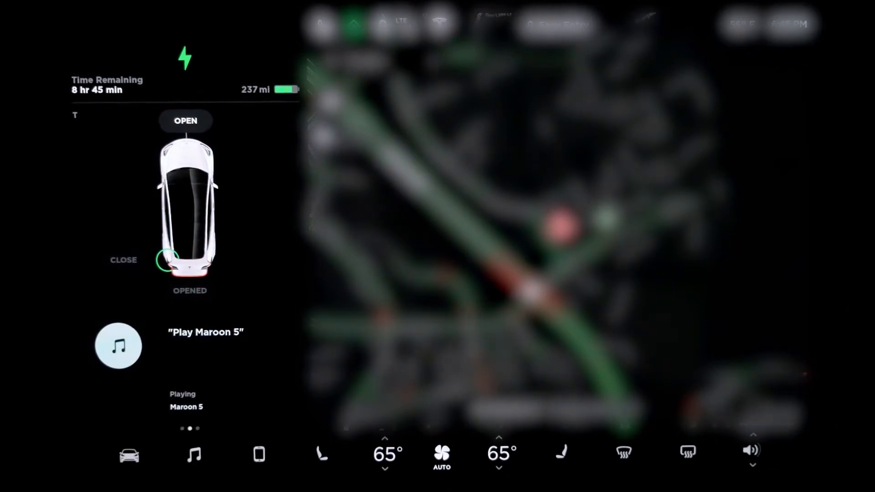
left_click(118, 347)
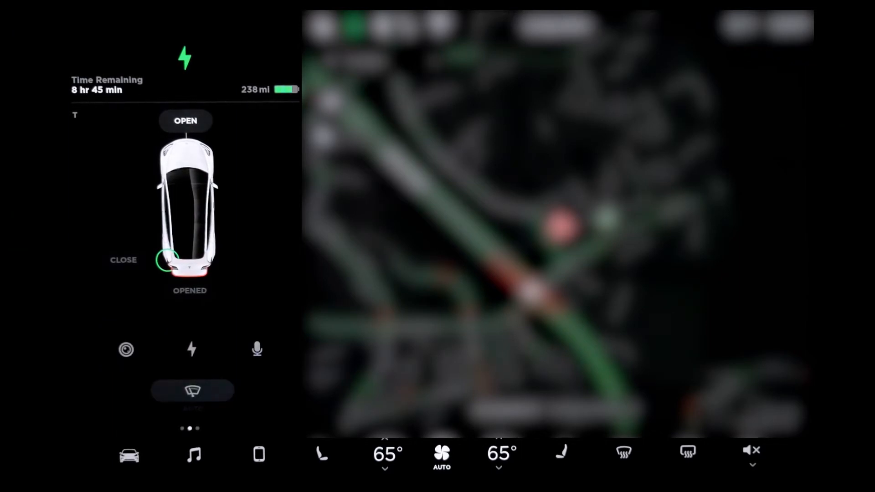
Swipe the left card panel to the Trip A / Trip B energy statistics
left_click(192, 391)
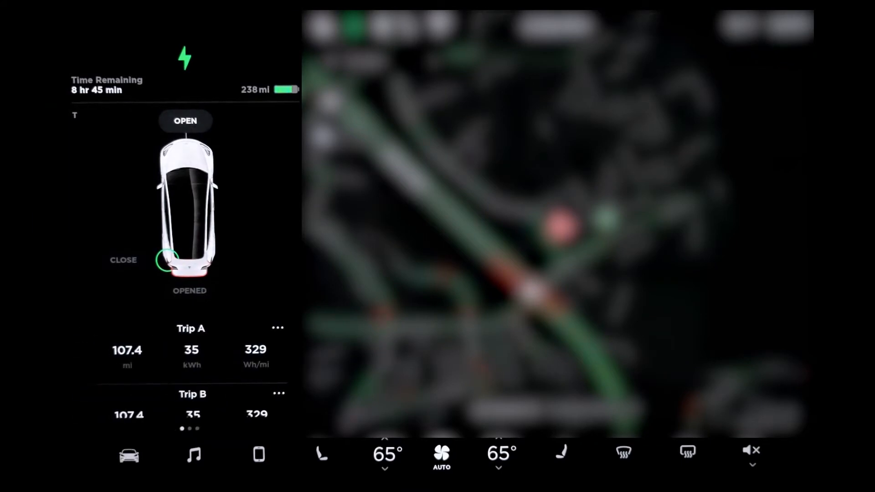
scroll("down", 3)
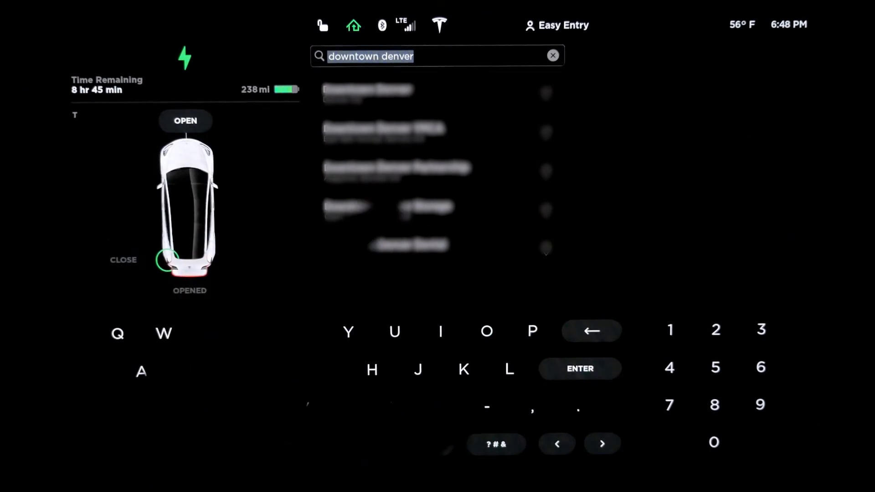
Clear the destination search, return to the map, and open HomeLink settings to add a device
left_click(553, 56)
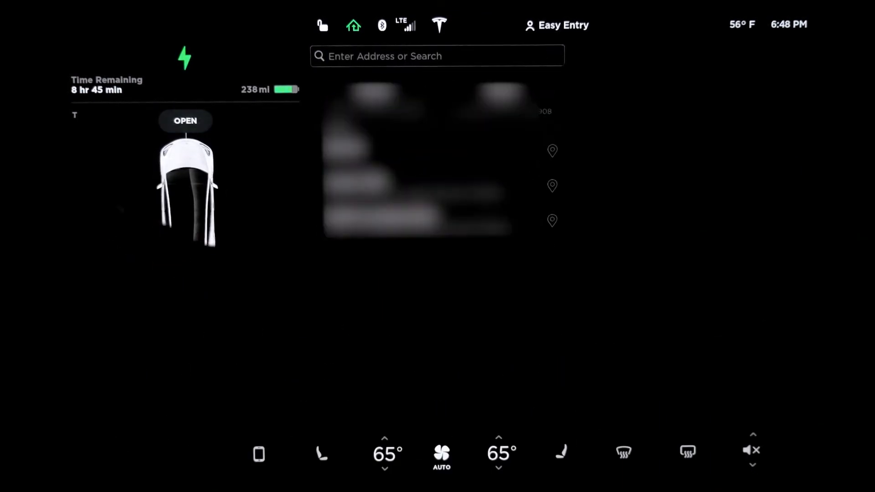
left_click(186, 122)
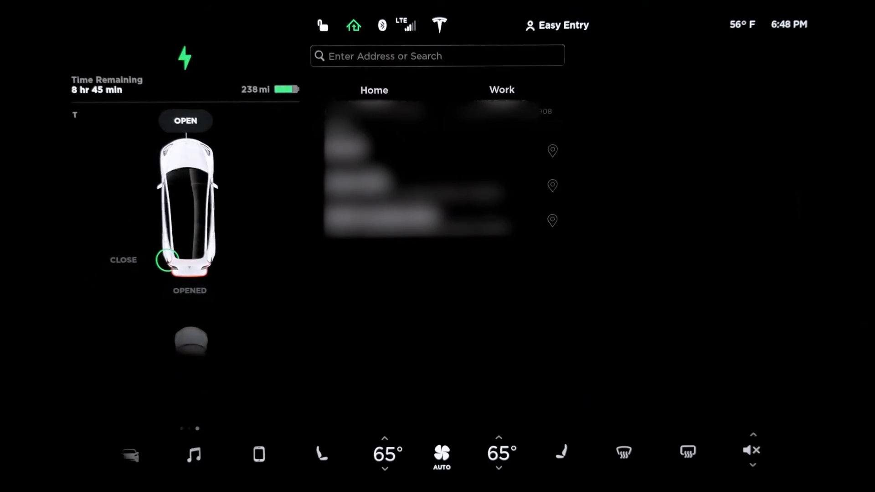
left_click(123, 260)
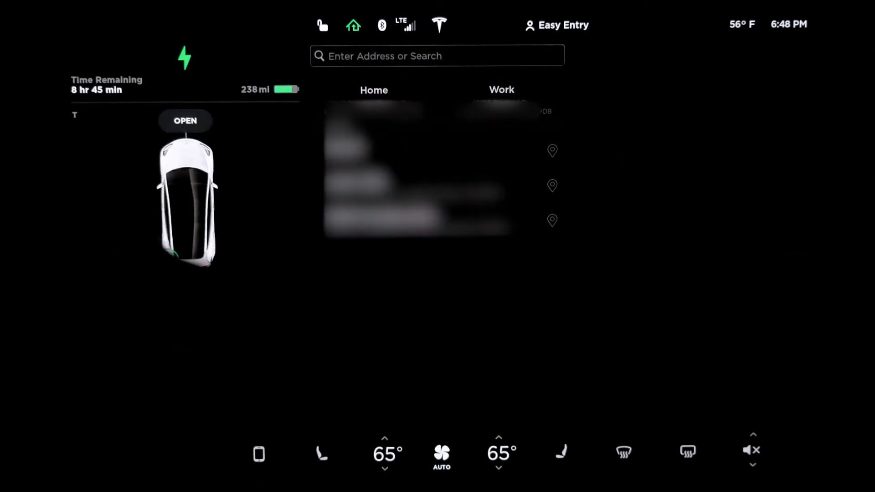
left_click(185, 121)
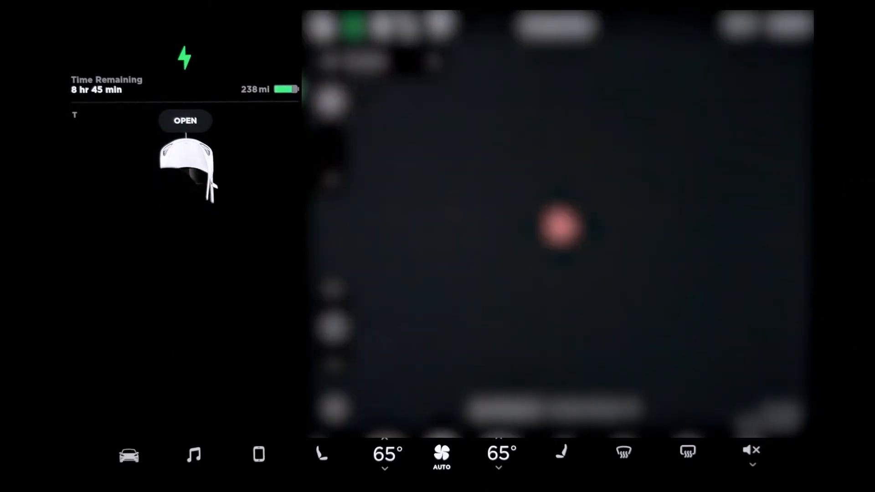
left_click(186, 121)
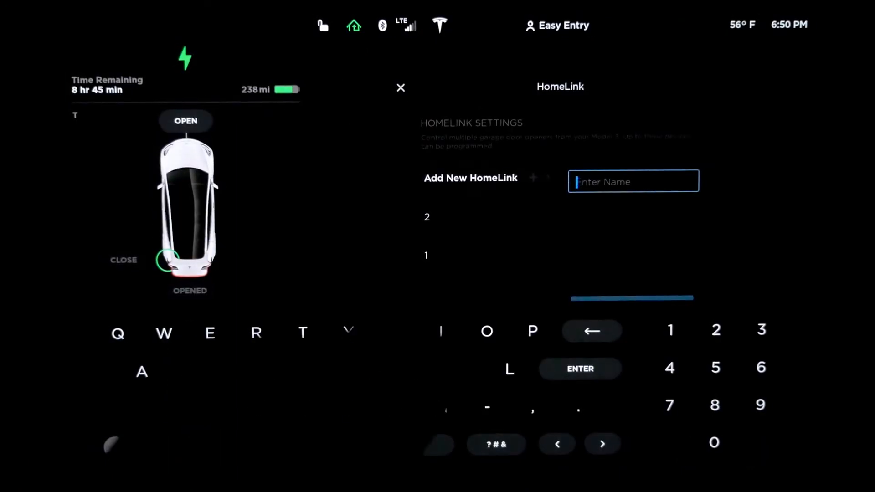
Name the new HomeLink '3', start recording the garage remote signal, then cancel programming
left_click(400, 88)
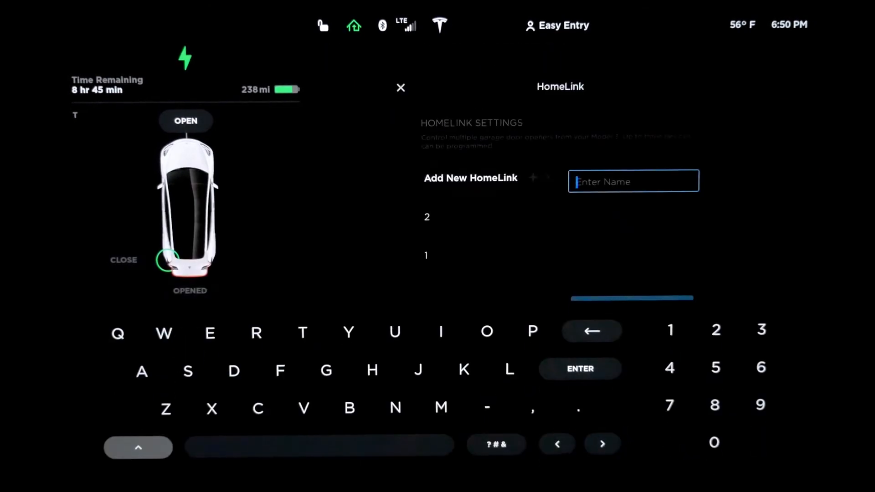
left_click(761, 330)
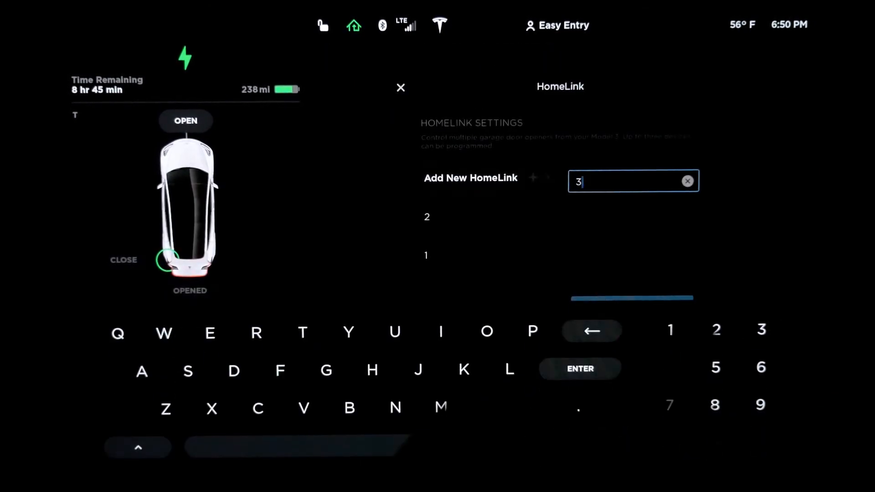
left_click(580, 368)
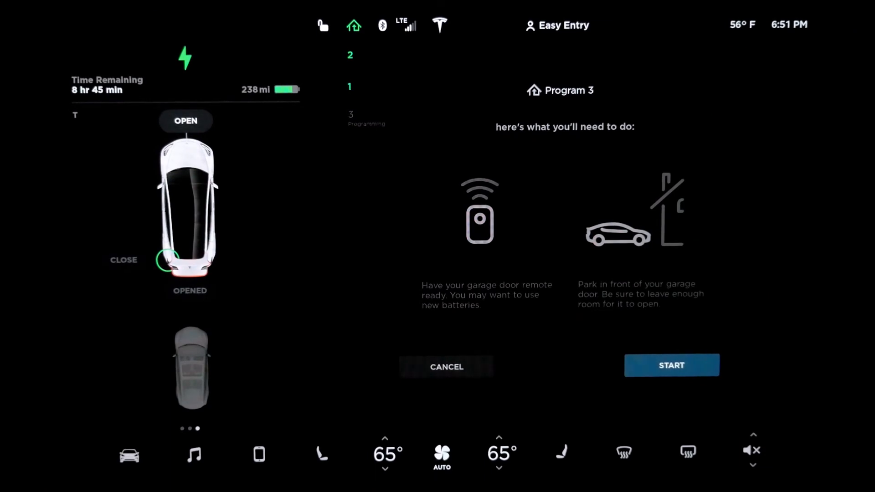
left_click(672, 365)
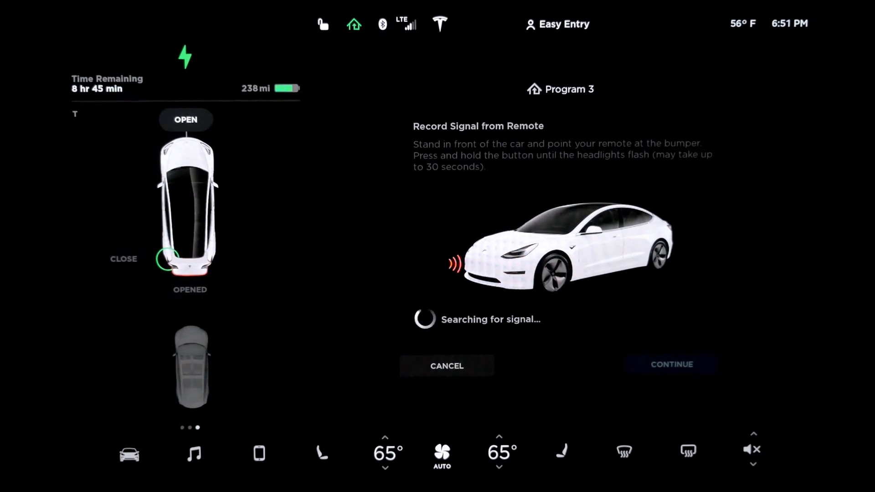
left_click(381, 23)
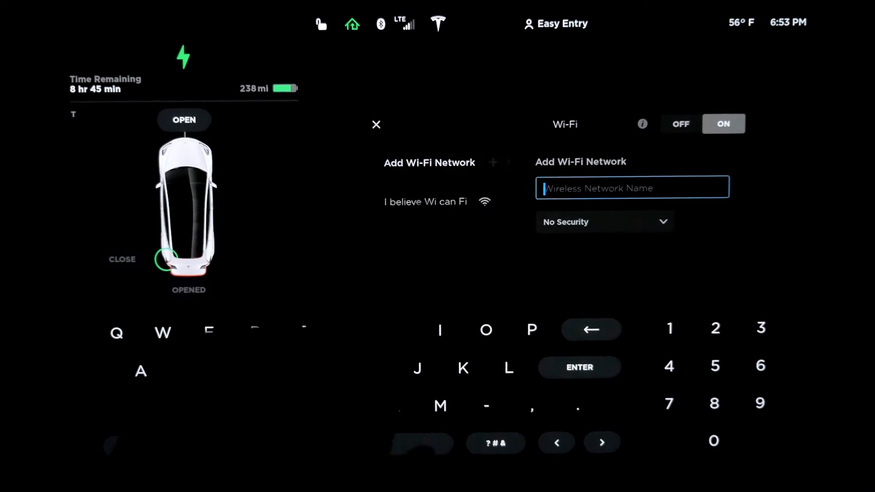
Show the About Your Tesla page for the Model 3 Long Range Dual Motor
left_click(426, 201)
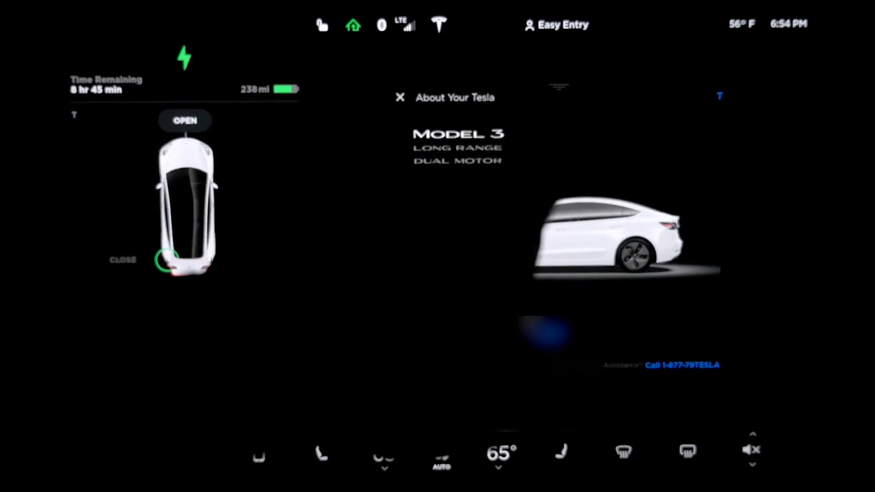
Sketch a Marker stroke and a Pen stroke, pick the Eraser, and publish for Tesla's critique
left_click(720, 96)
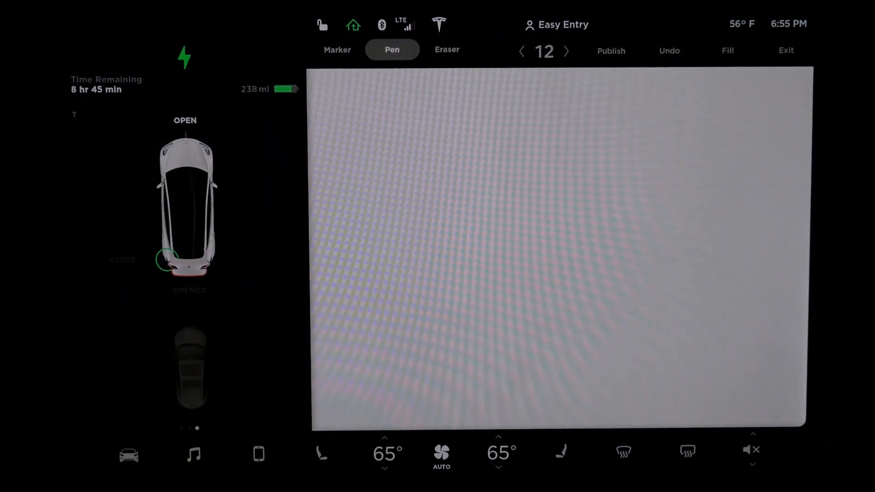
left_click(336, 49)
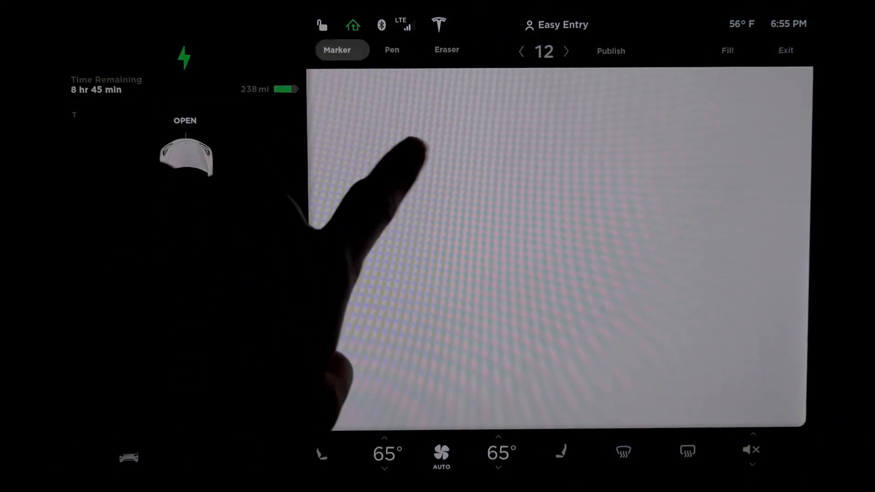
left_click(391, 50)
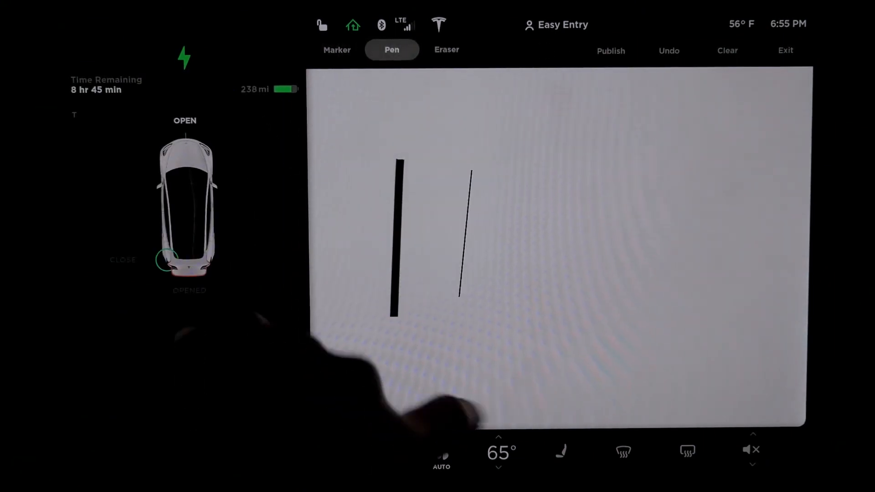
left_click(446, 49)
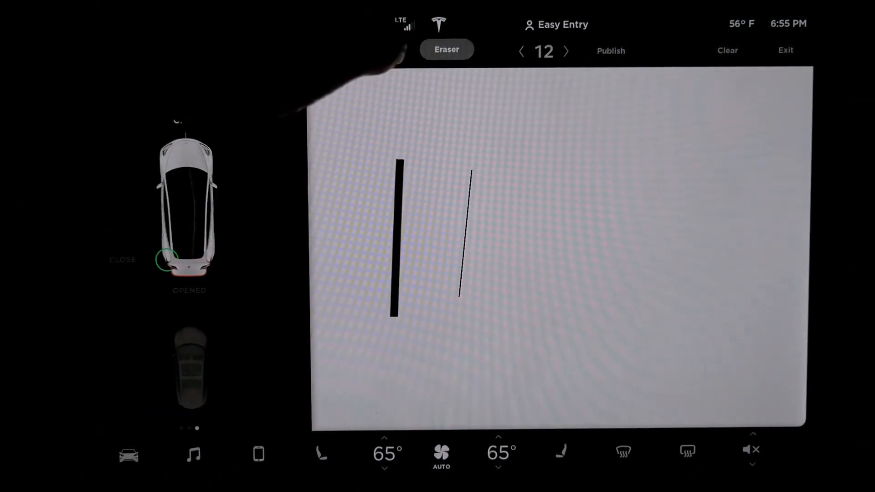
left_click(610, 51)
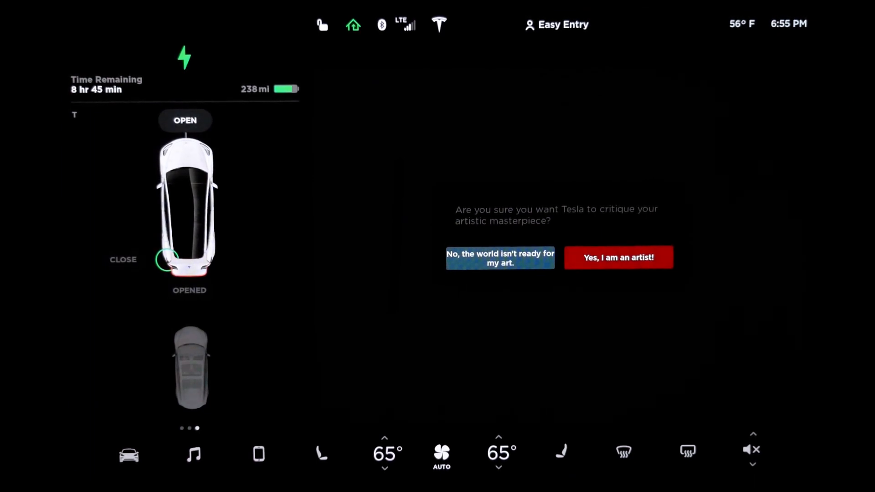
Confirm 'Yes, I am an artist!', show the Mars map, then return to the Earth road map
left_click(619, 257)
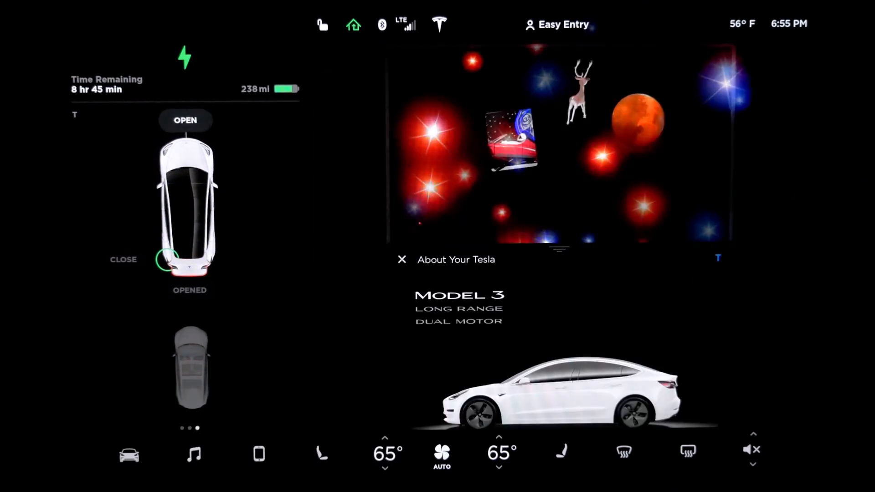
left_click(401, 259)
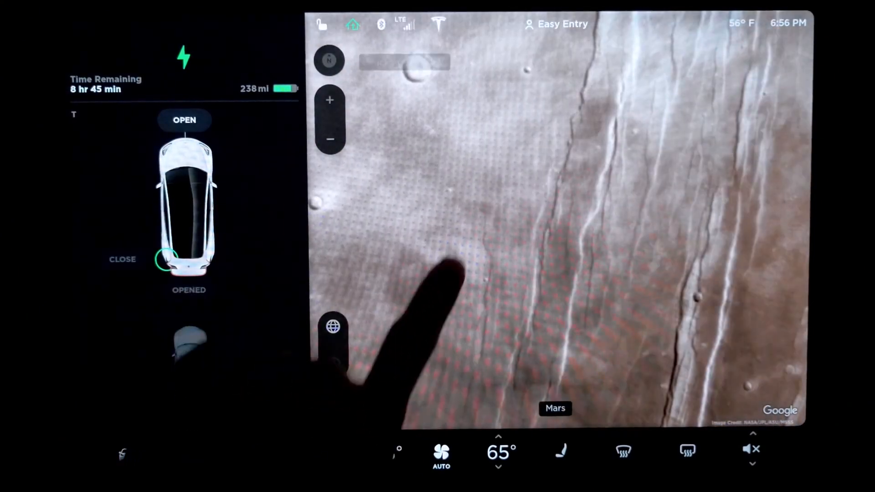
left_click(562, 24)
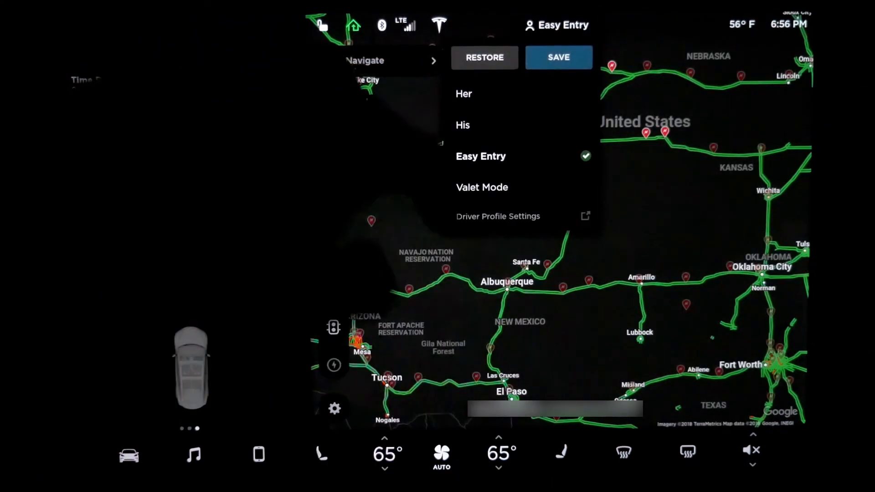